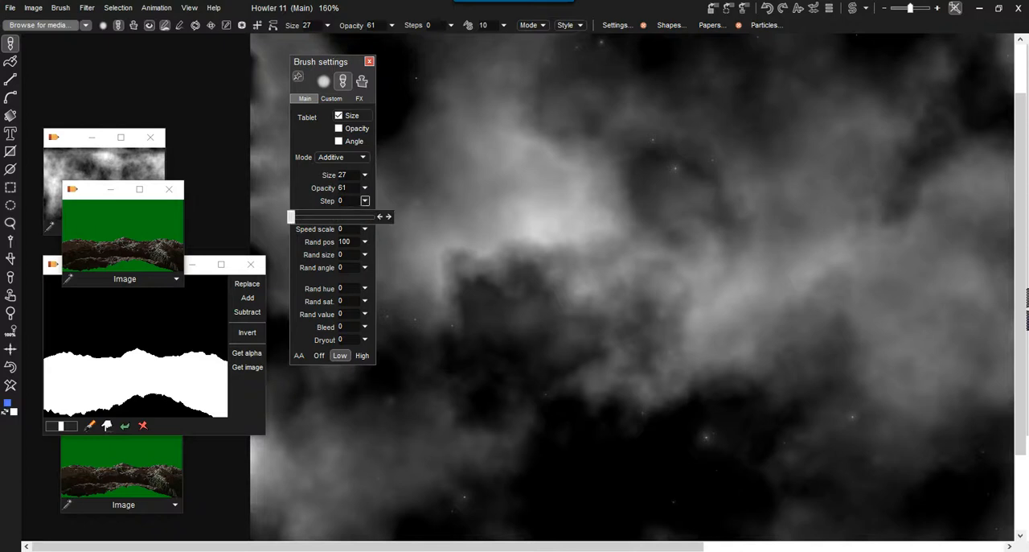
Step: Zoom out to fit the whole sky image and close the brush settings panel
drag(291, 216, 339, 216)
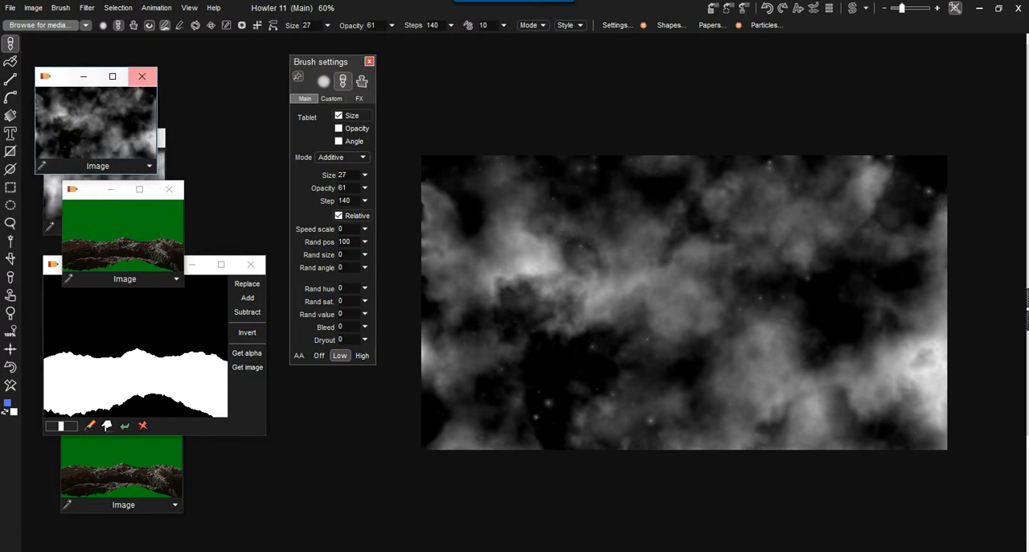
click(370, 62)
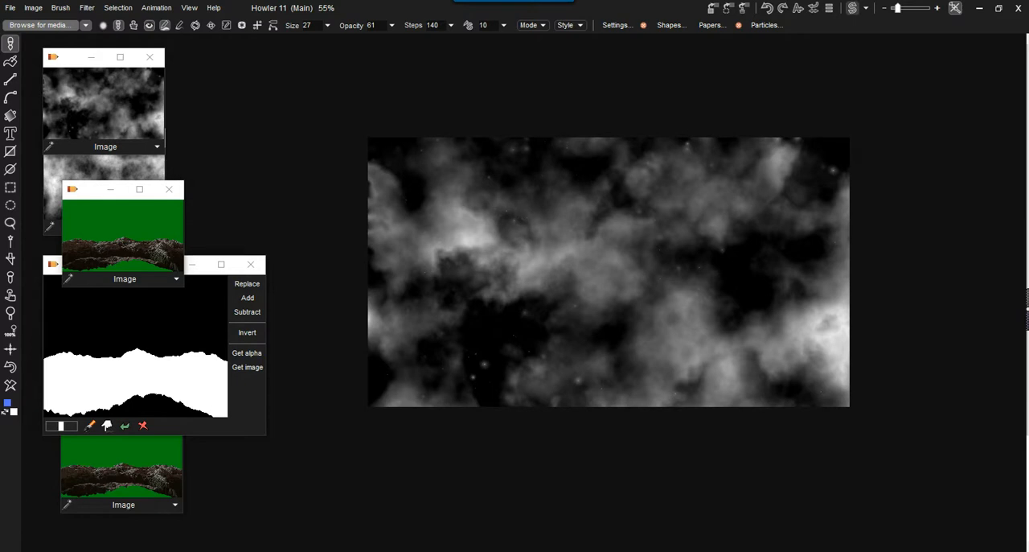
mouse_move(766, 26)
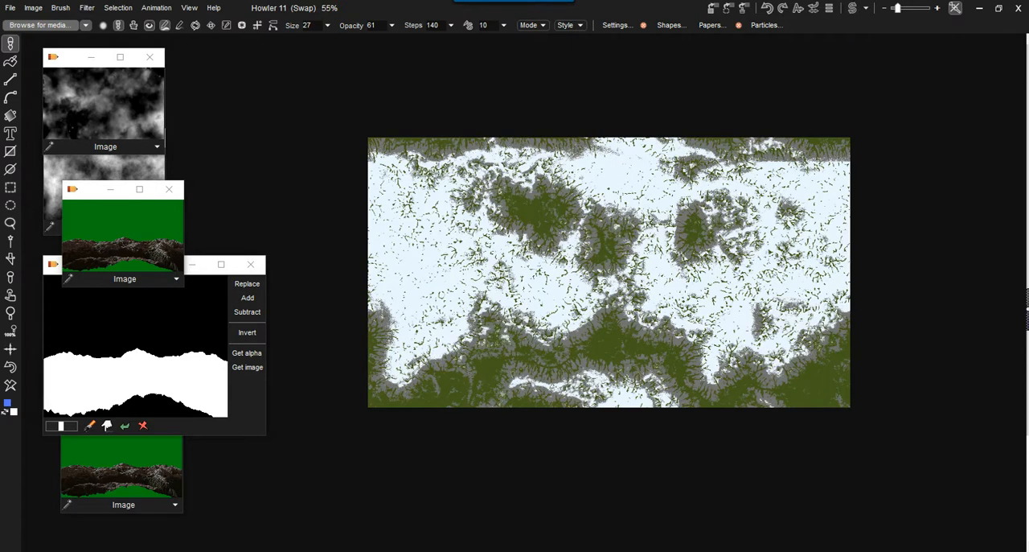
Step: Store the sky and terrain in image windows and load the green-screen mountain onto the canvas
drag(103, 56, 261, 52)
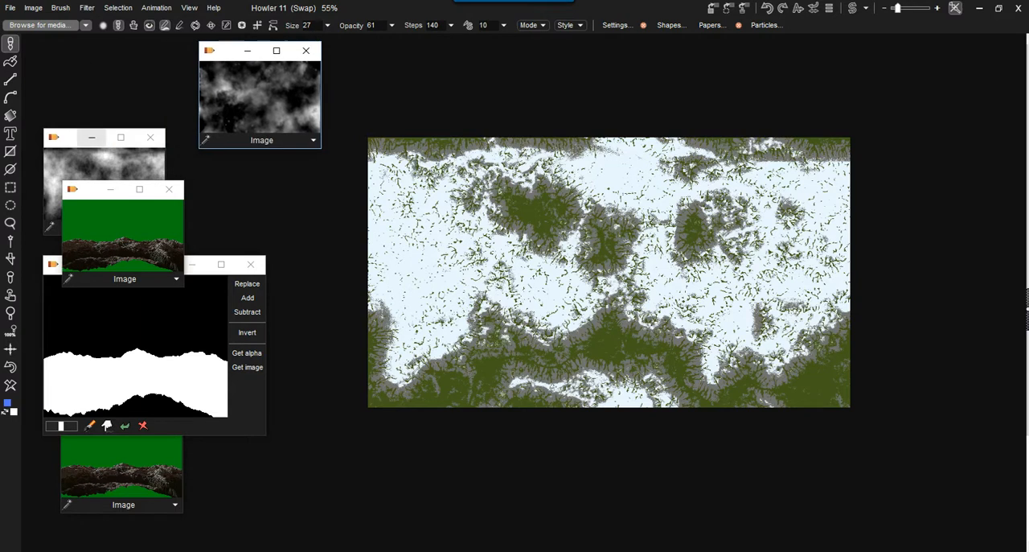
click(100, 138)
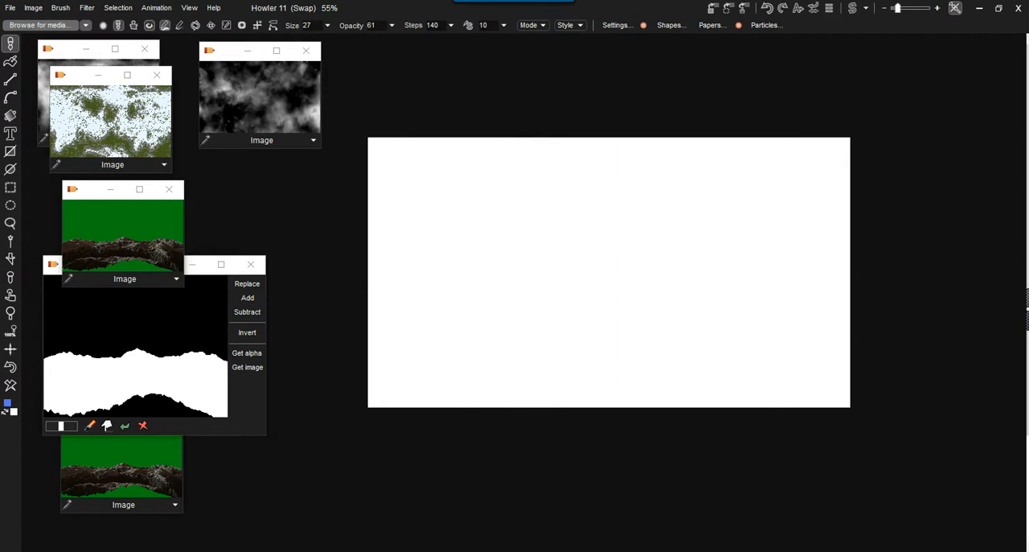
click(247, 283)
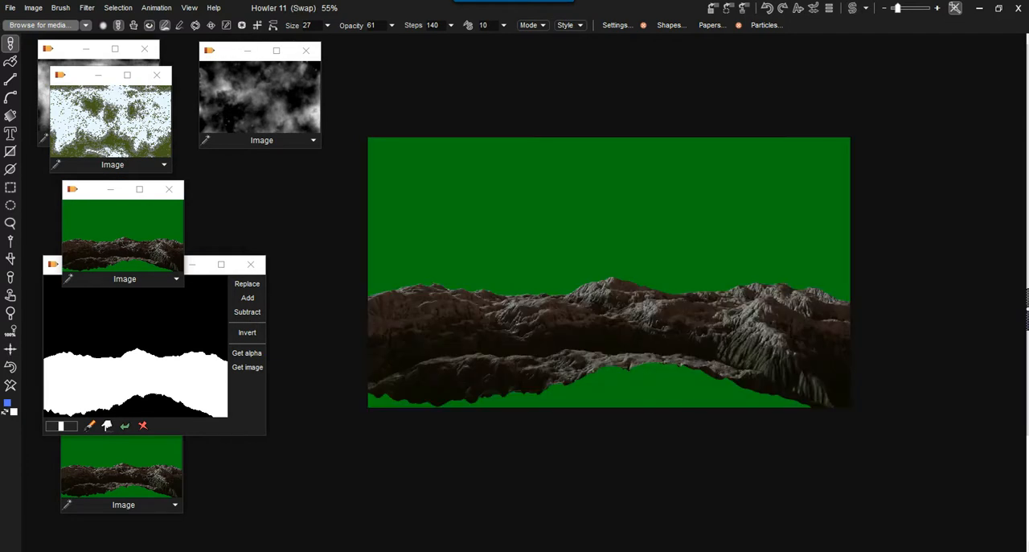
click(87, 7)
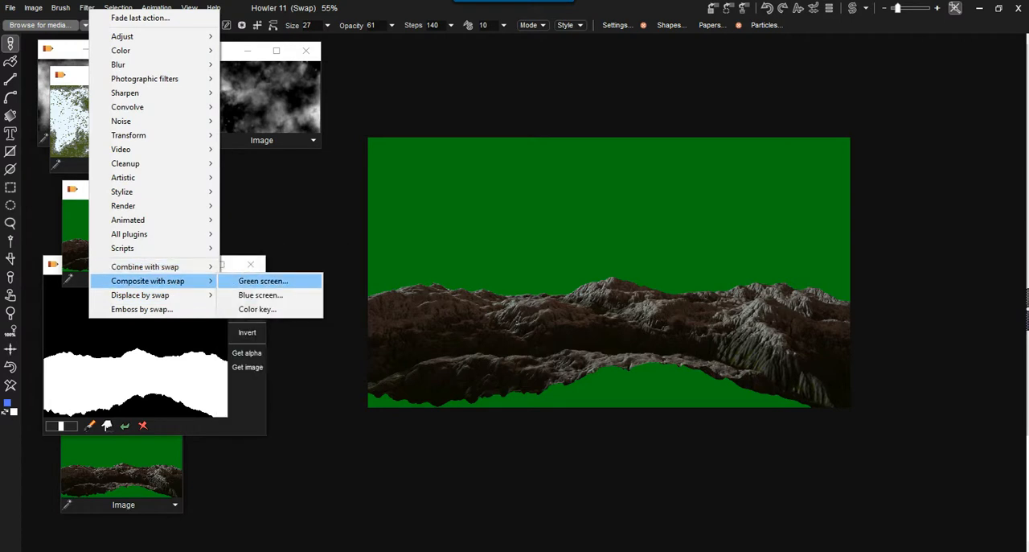
click(261, 280)
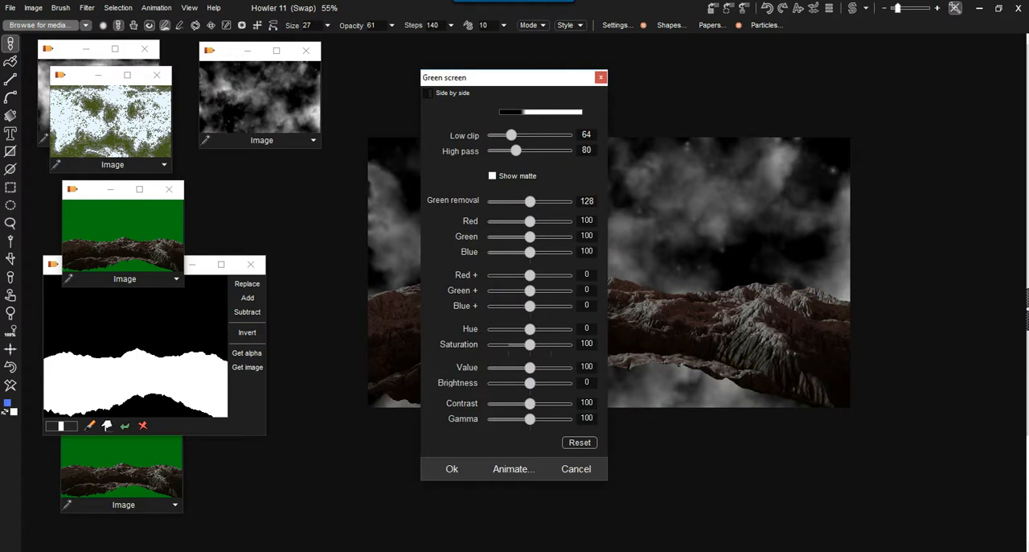
drag(515, 77, 274, 55)
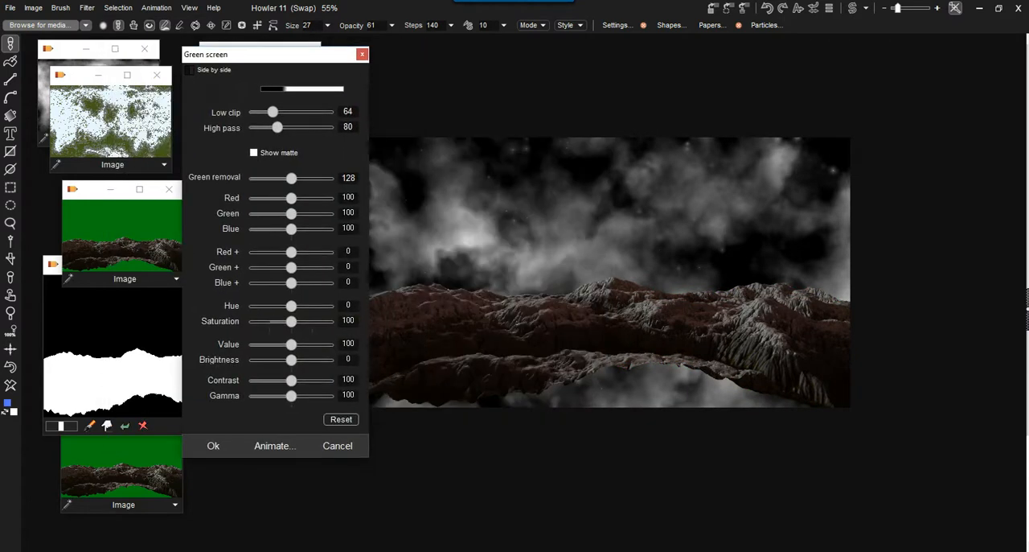
click(213, 446)
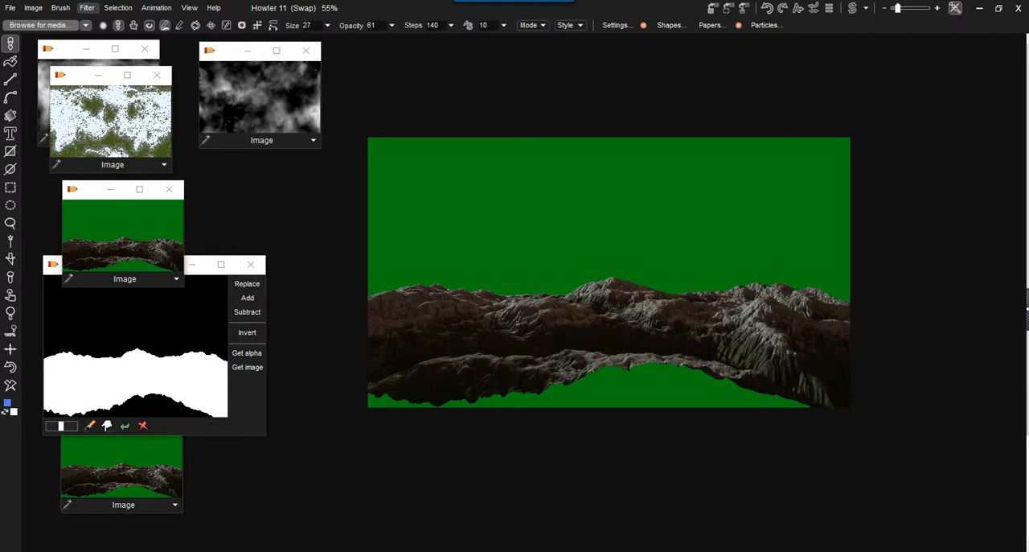
click(87, 7)
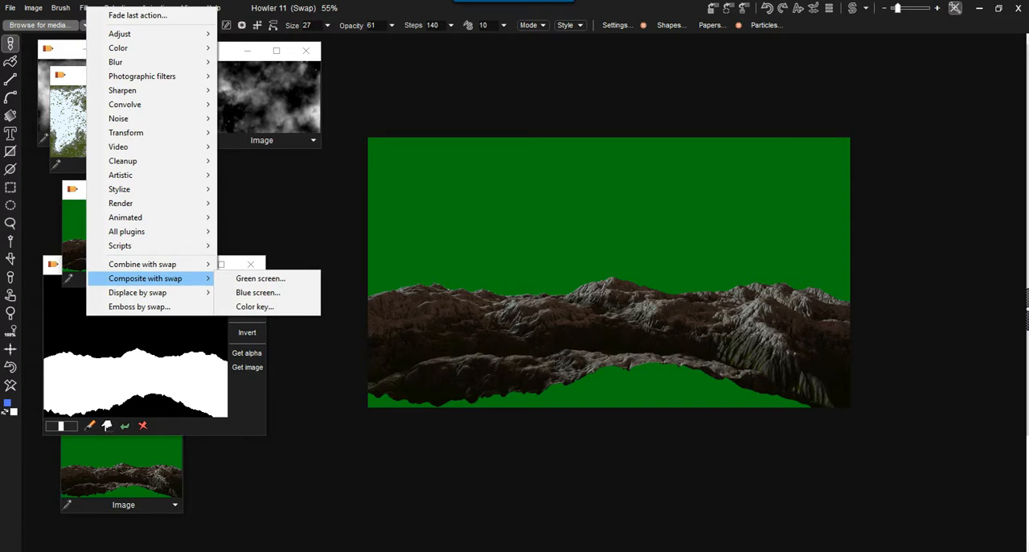
mouse_move(261, 277)
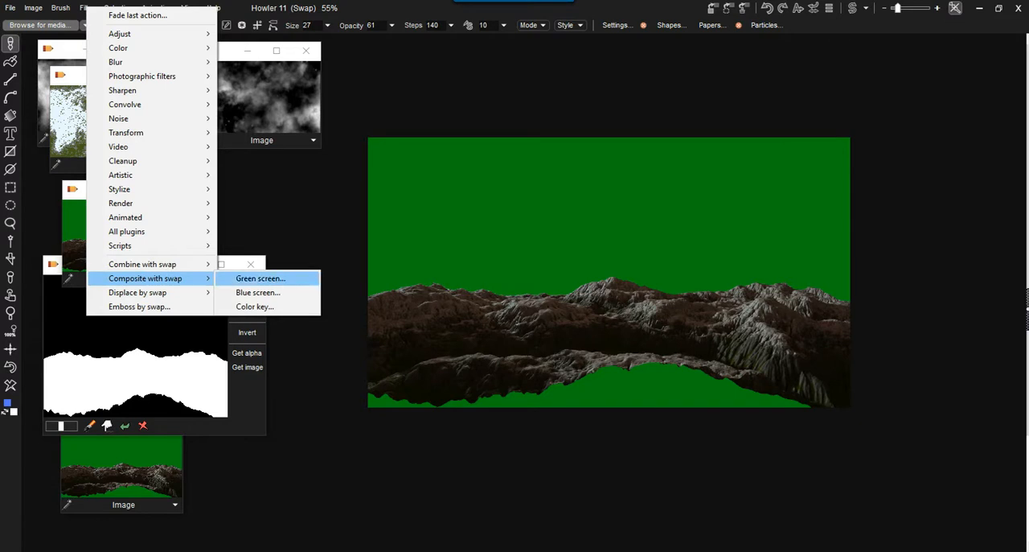
click(261, 276)
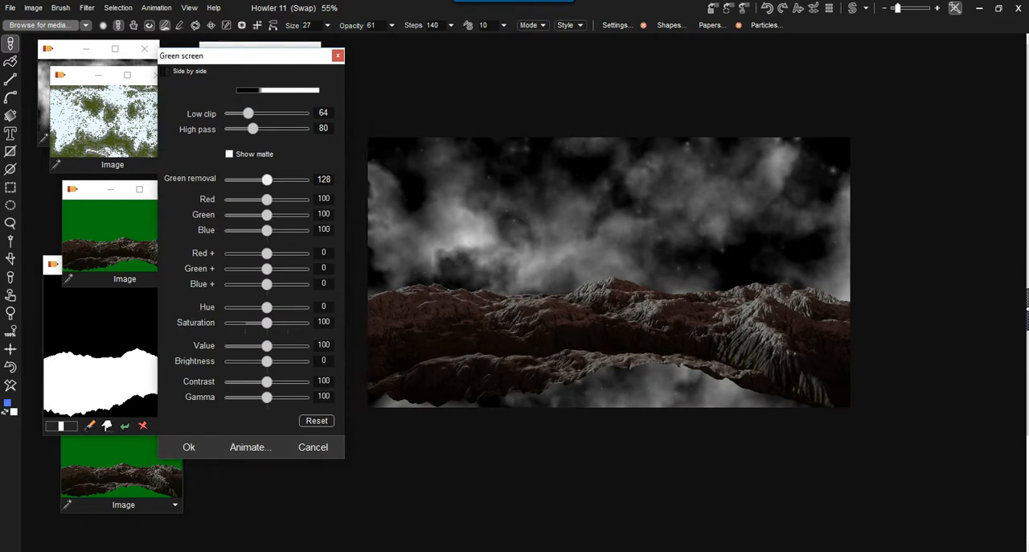
drag(254, 129, 292, 129)
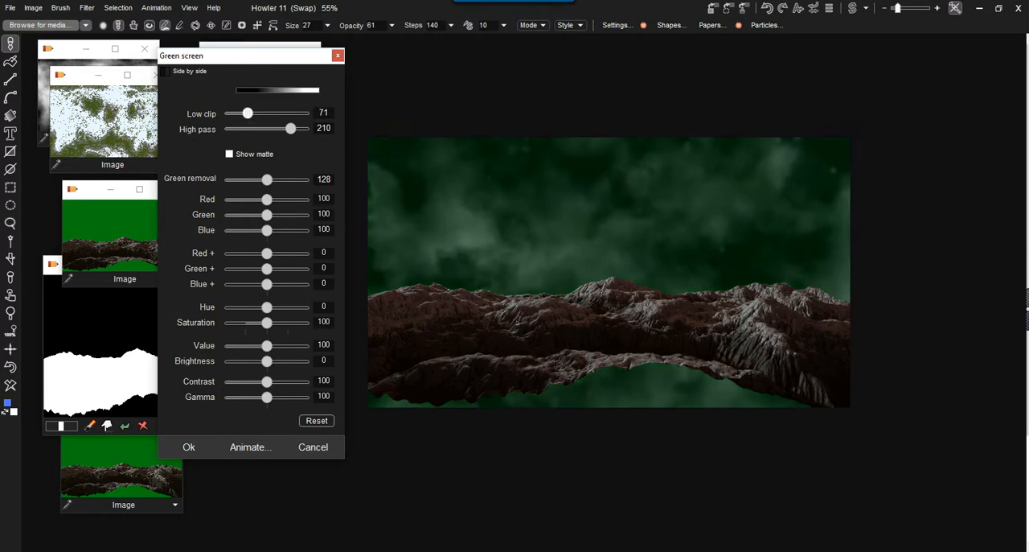
drag(248, 113, 251, 112)
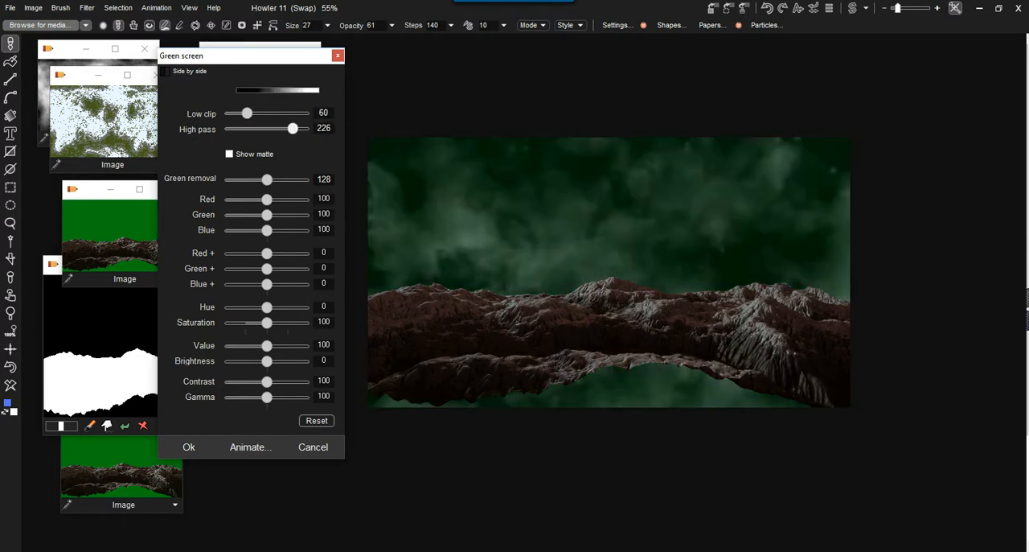
drag(293, 129, 258, 129)
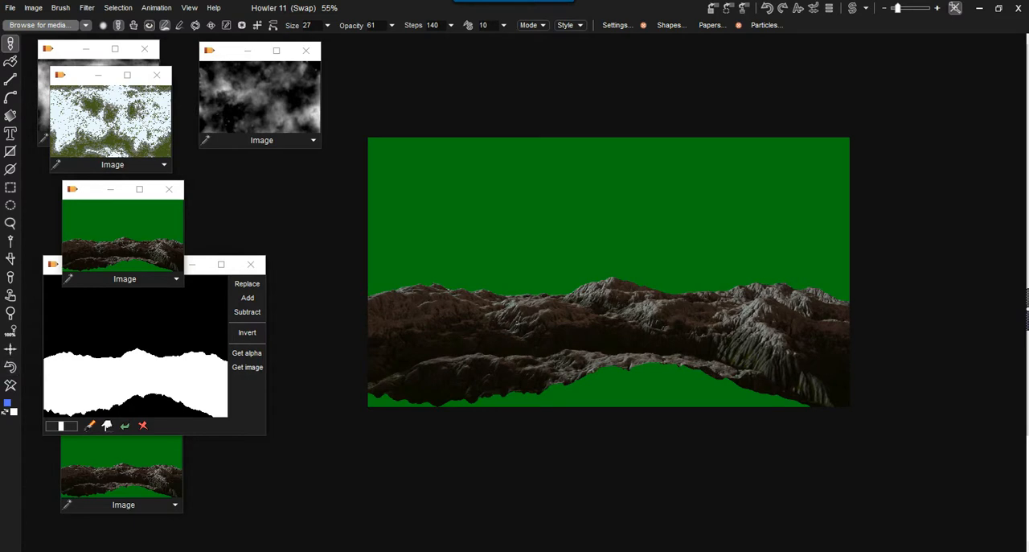
Step: Show the right panel with Media expanded, Histogram collapsed, and the buffer-mixing options shown
click(85, 6)
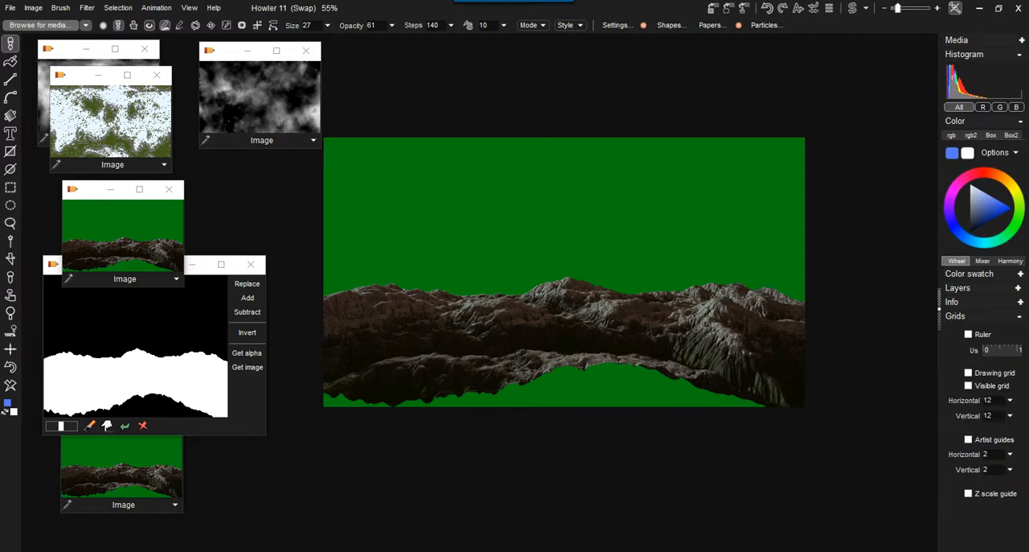
click(1021, 54)
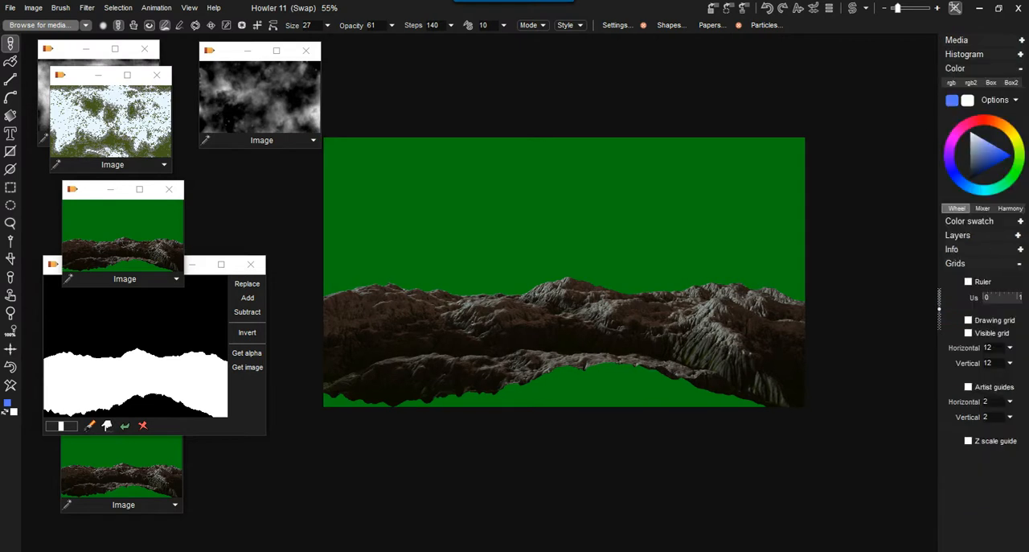
click(957, 39)
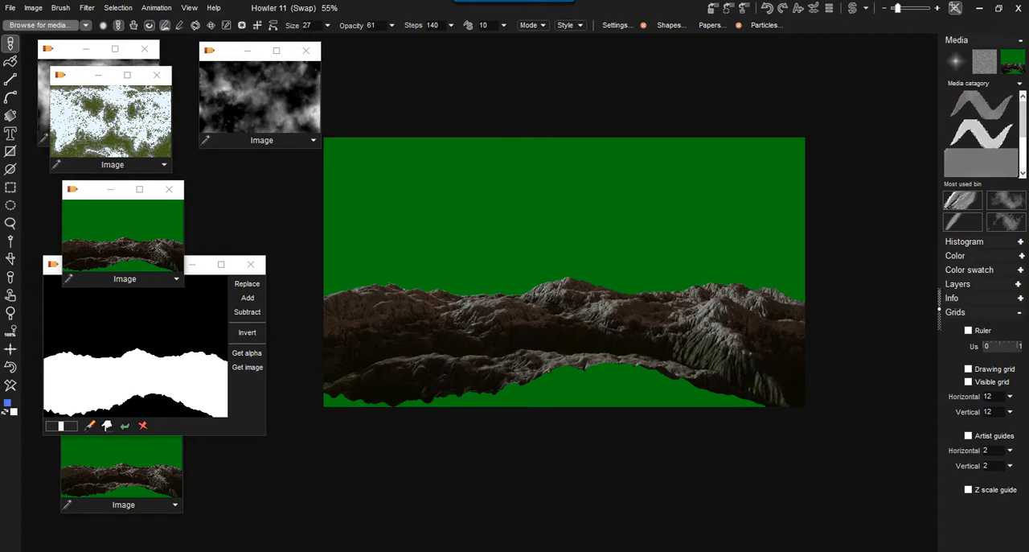
mouse_move(981, 73)
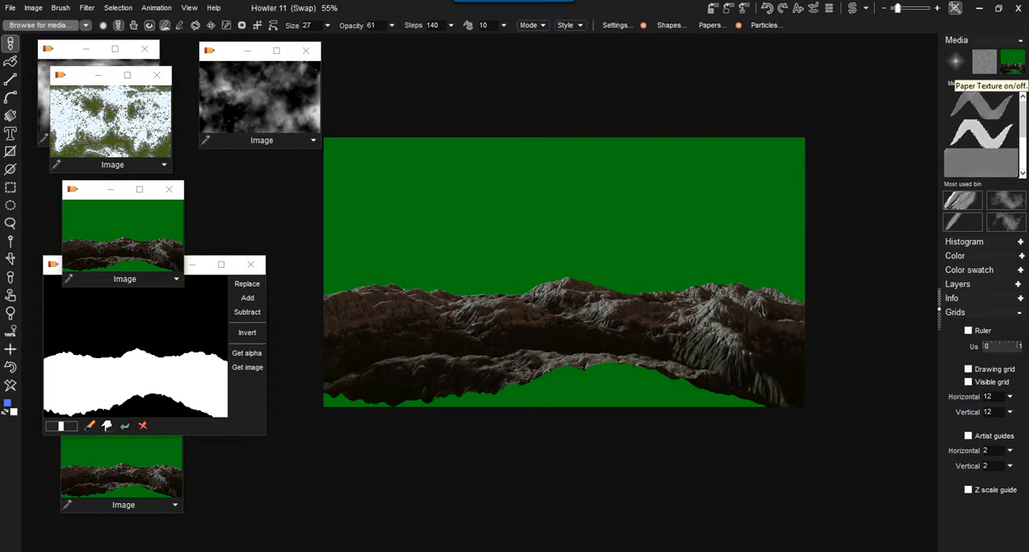
click(984, 61)
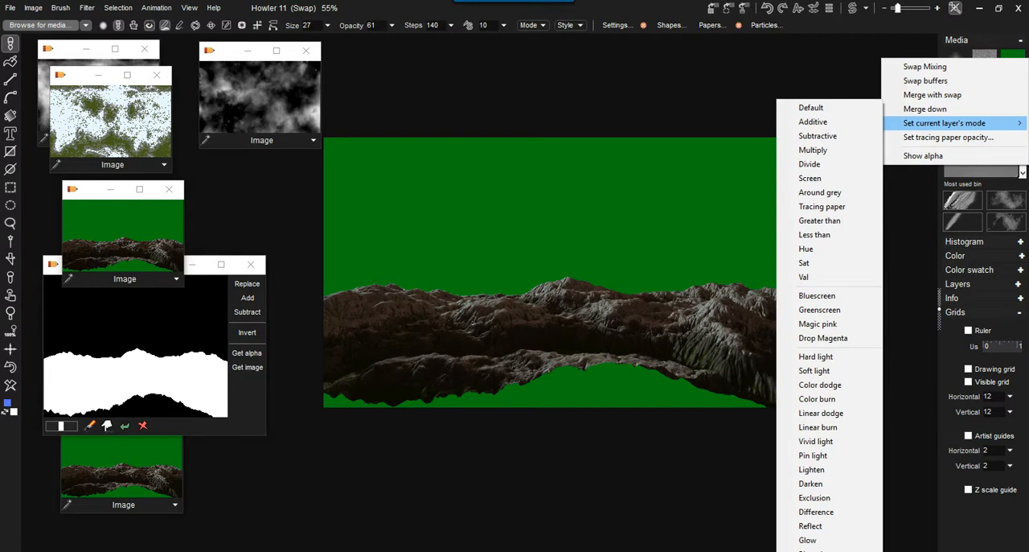
mouse_move(822, 206)
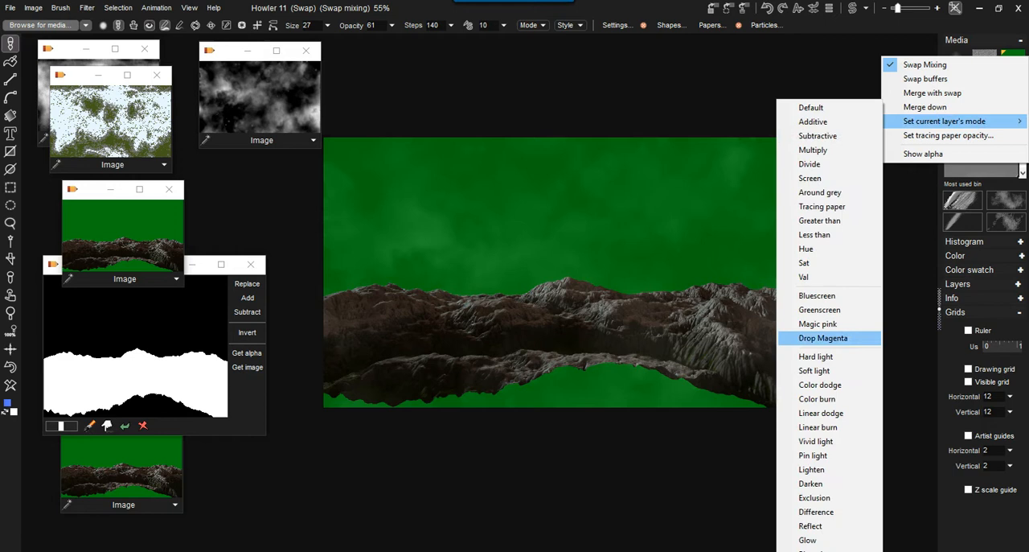
Step: Choose 'Set current layer's mode' so the green-backed ridge fills the canvas again
click(823, 338)
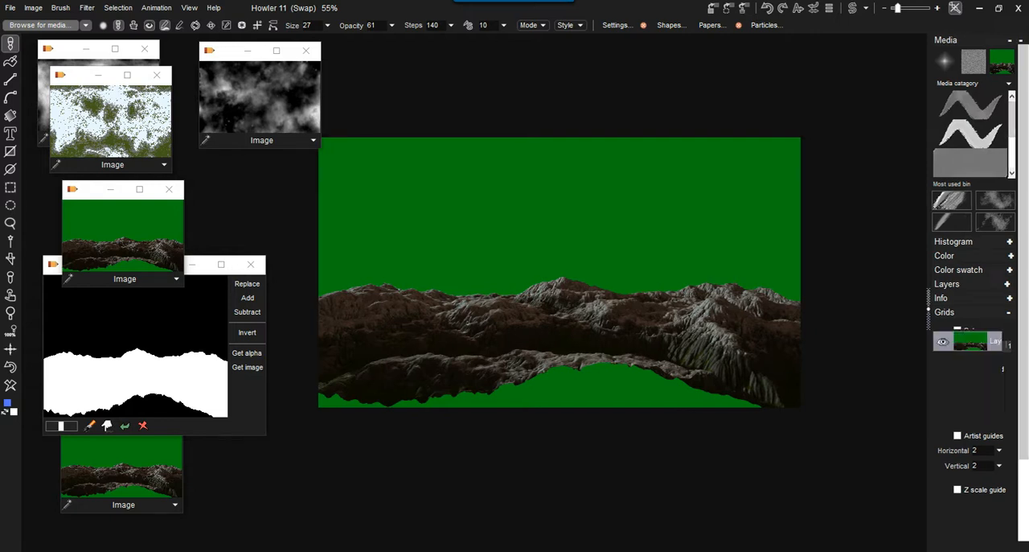
Step: Expand the Layers panel so the cloudy sky sits as Layer 1 above the ridge
click(947, 283)
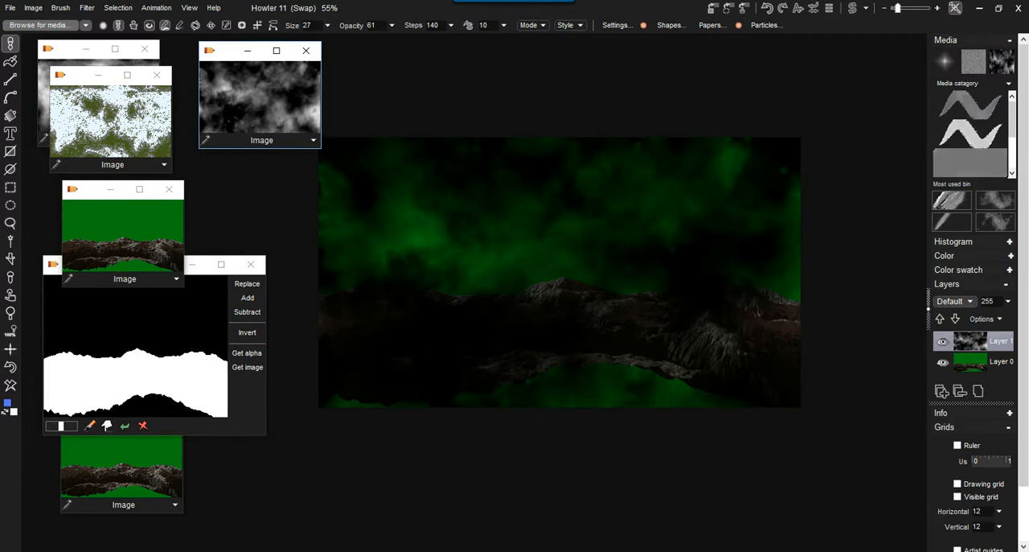
Step: Try Less than, Color burn and Blue screen on the sky layer, keeping Green screen
click(954, 301)
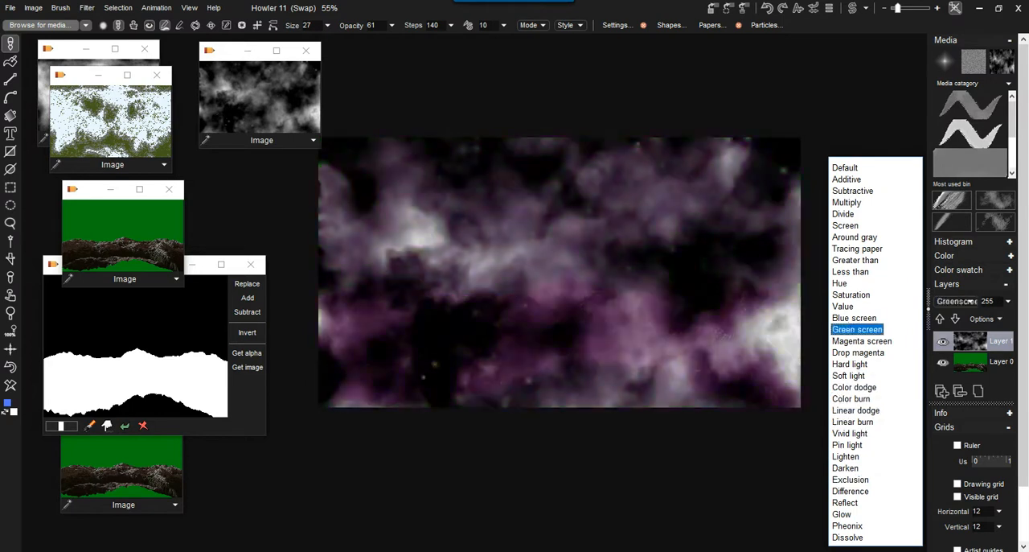
click(850, 270)
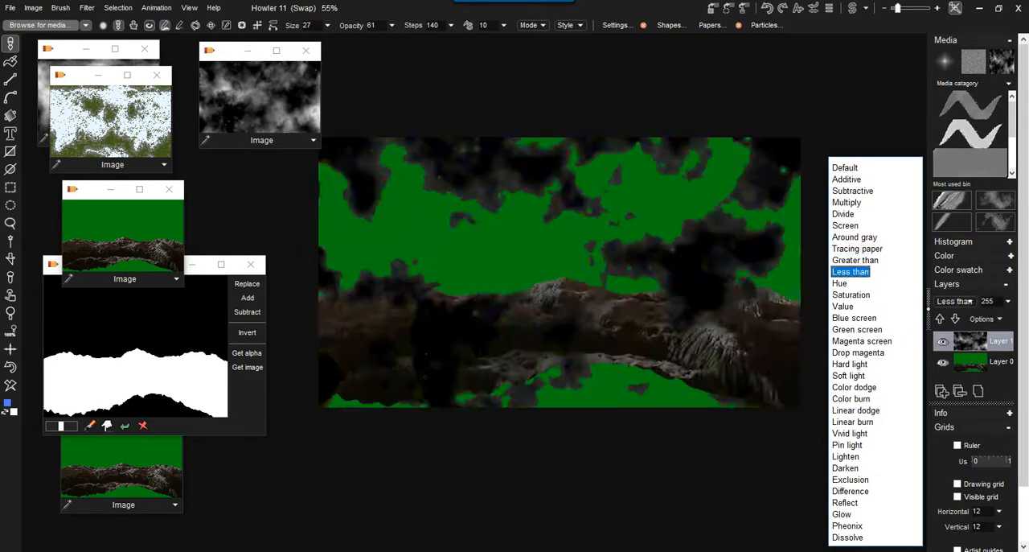
click(850, 399)
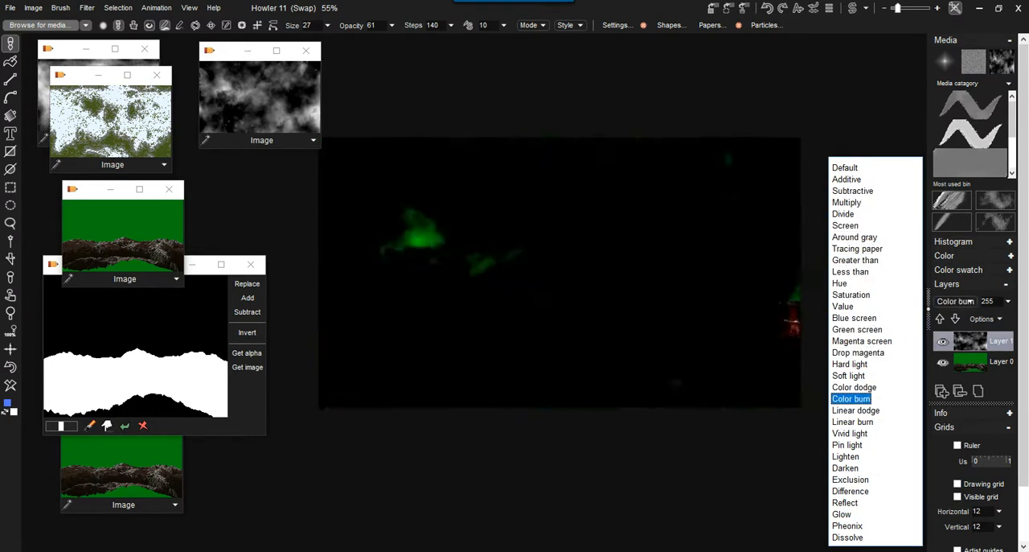
click(854, 317)
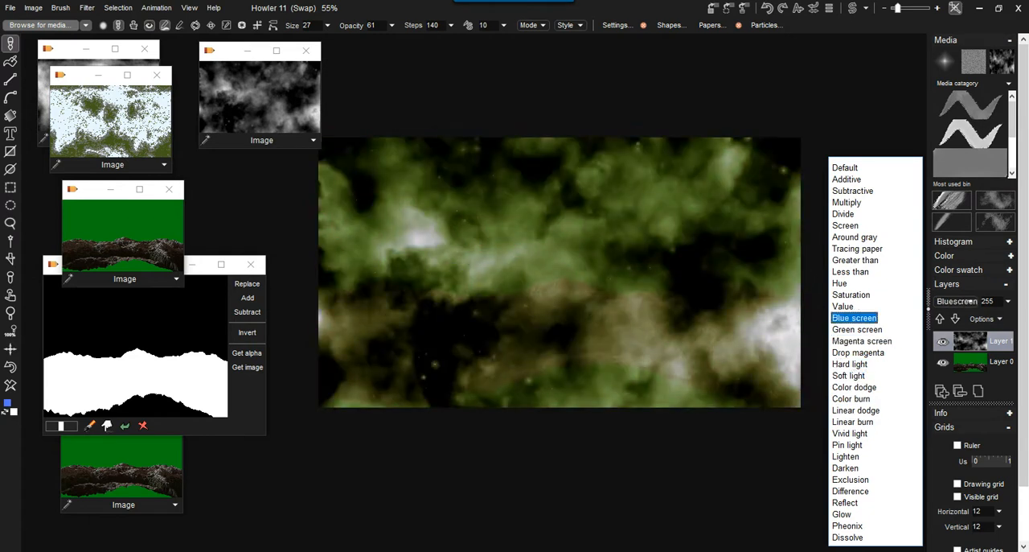
click(855, 328)
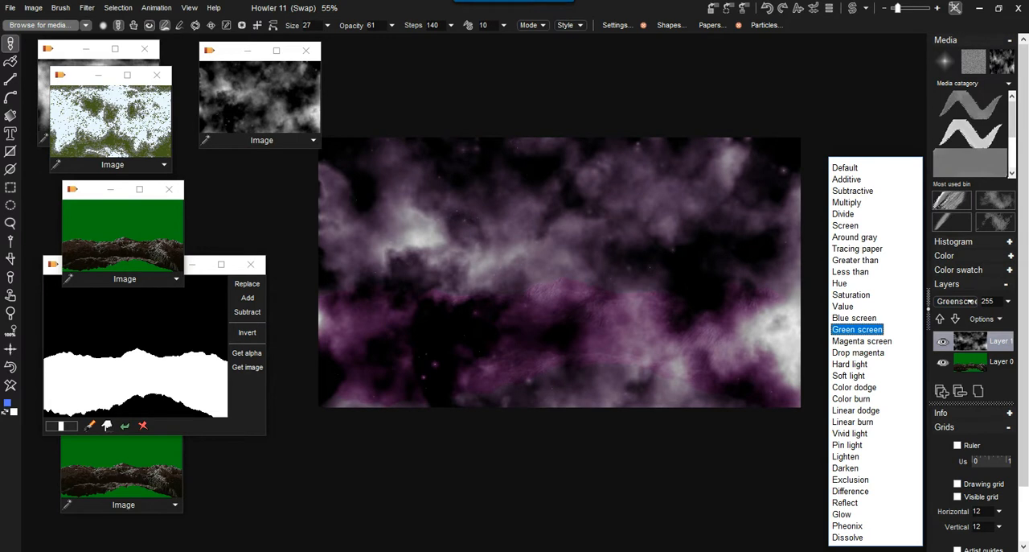
click(857, 328)
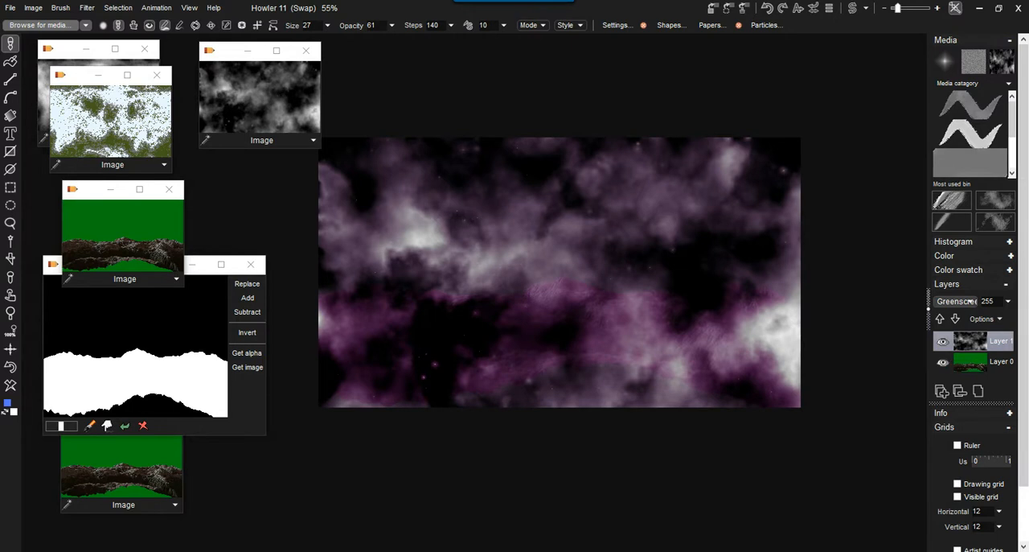
Step: Move the mountain layer above the sky and settle its blend mode on Green screen
click(955, 300)
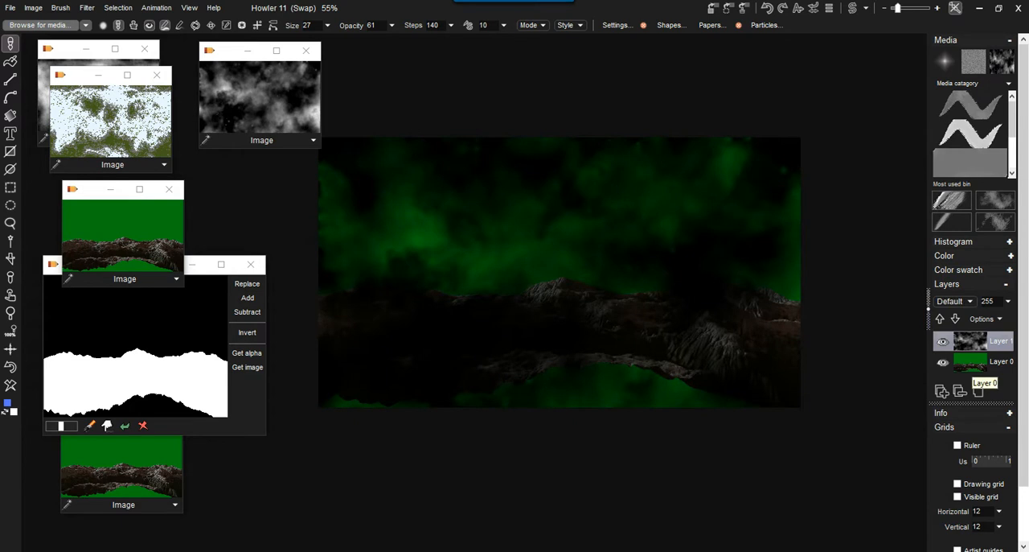
click(1001, 360)
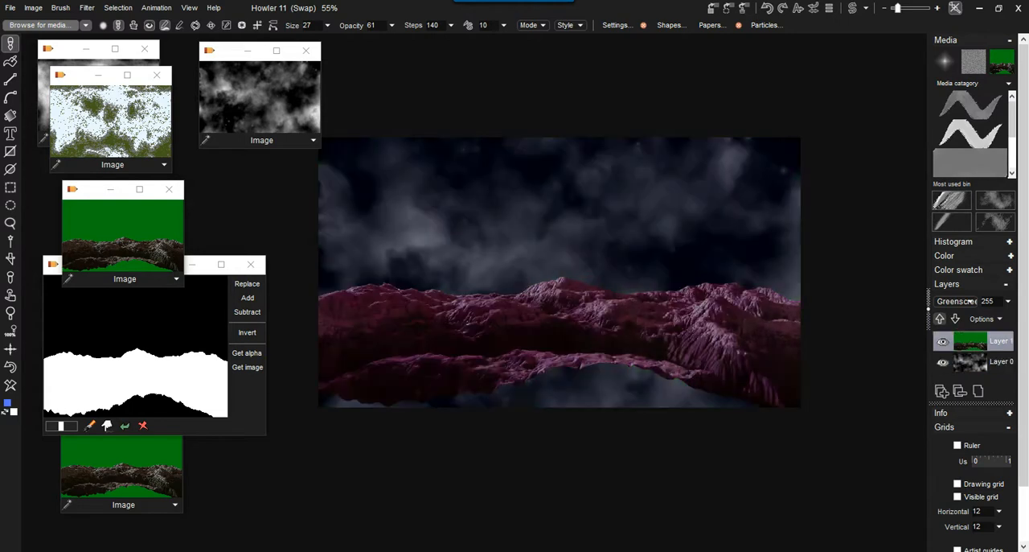
mouse_move(994, 360)
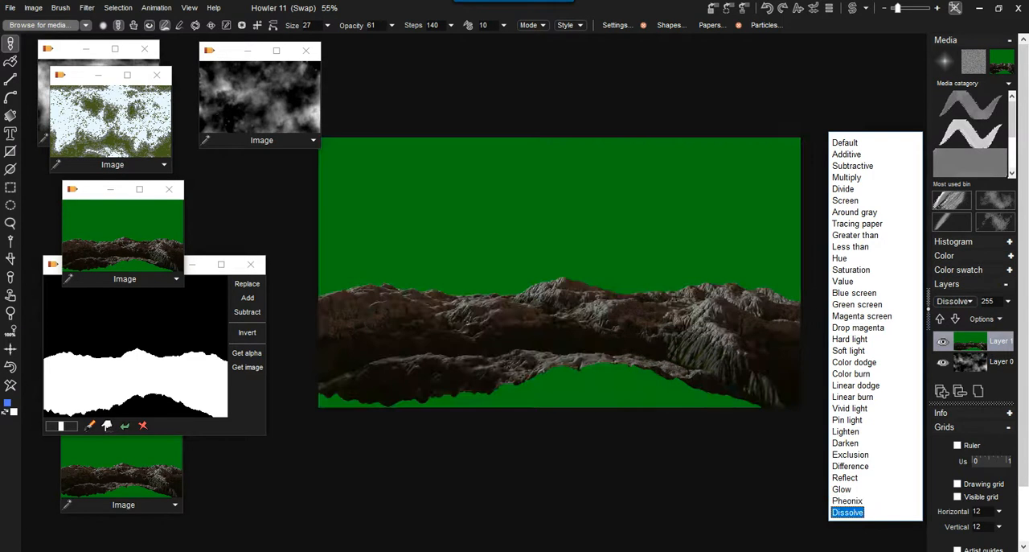
click(846, 476)
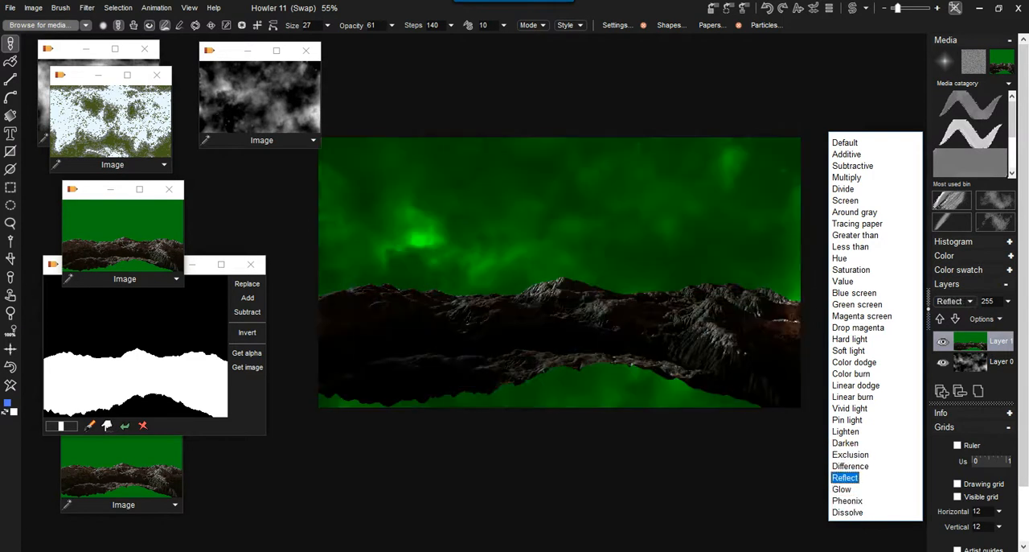
click(856, 304)
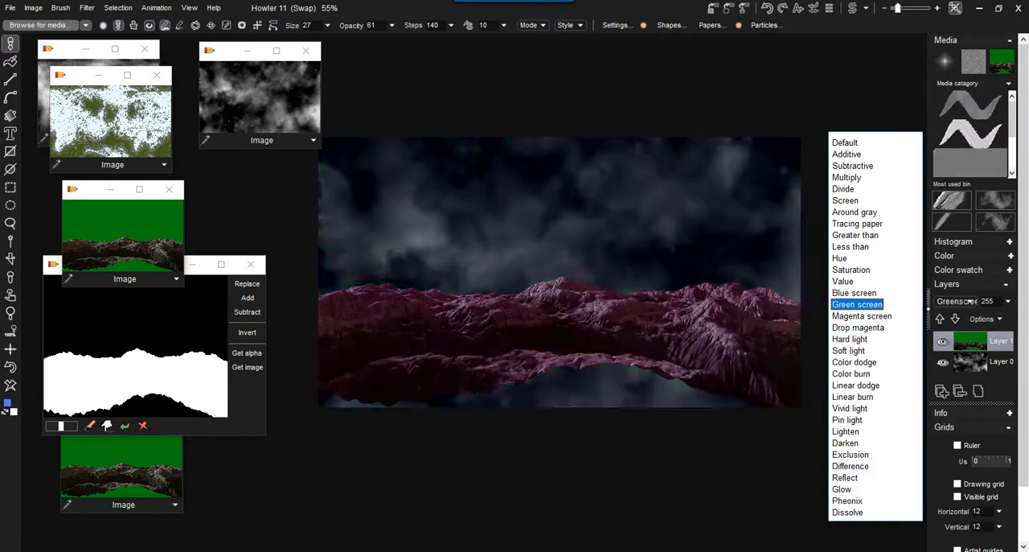
click(854, 360)
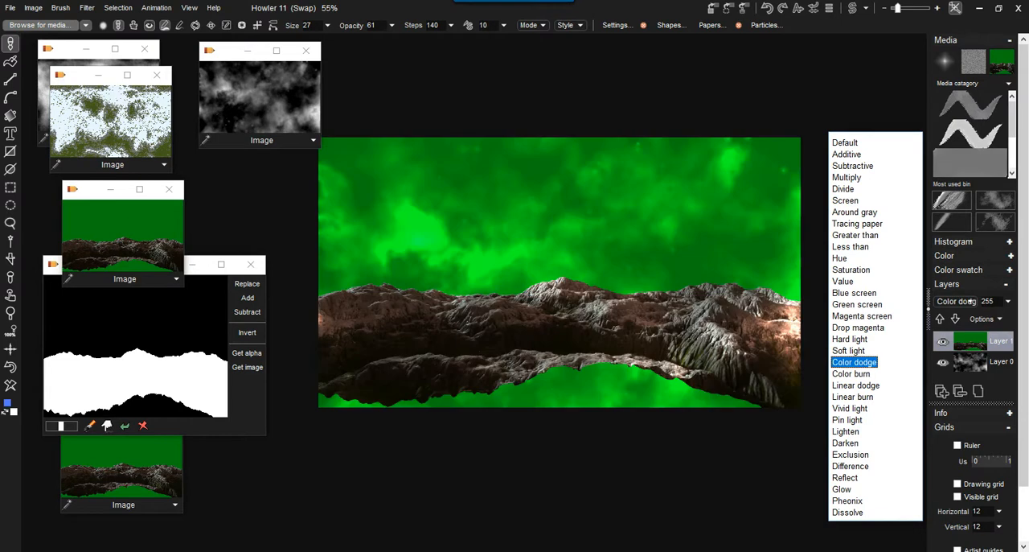
click(849, 351)
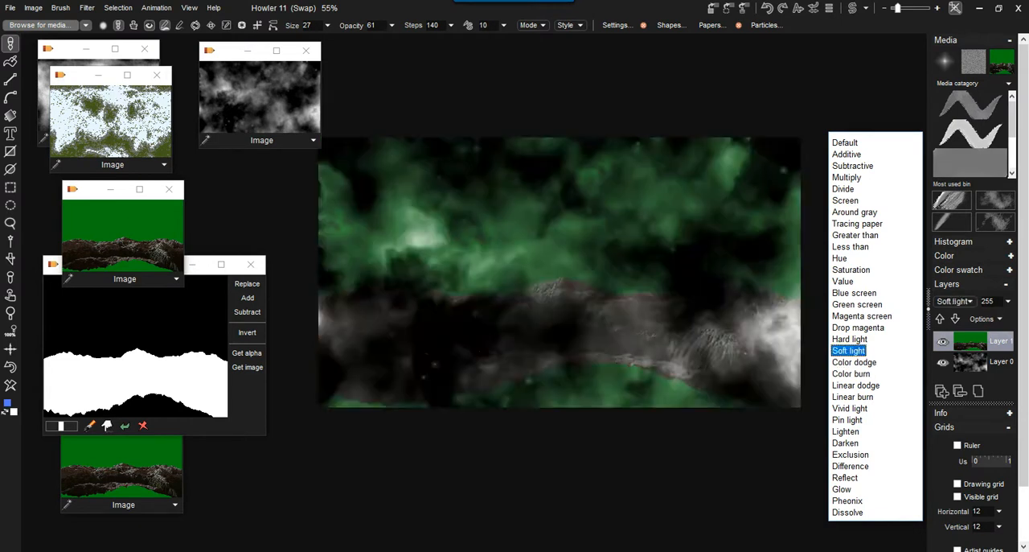
click(857, 304)
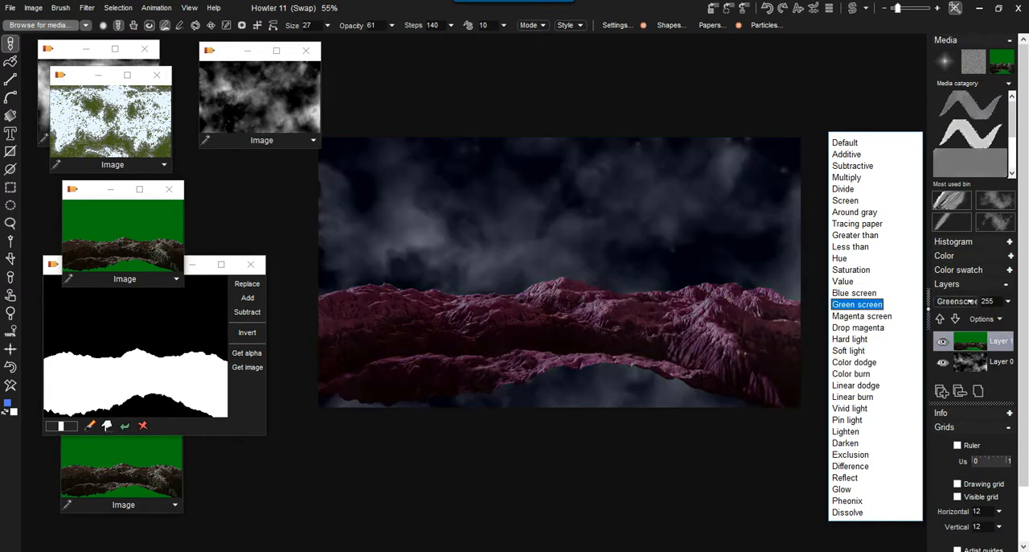
click(857, 304)
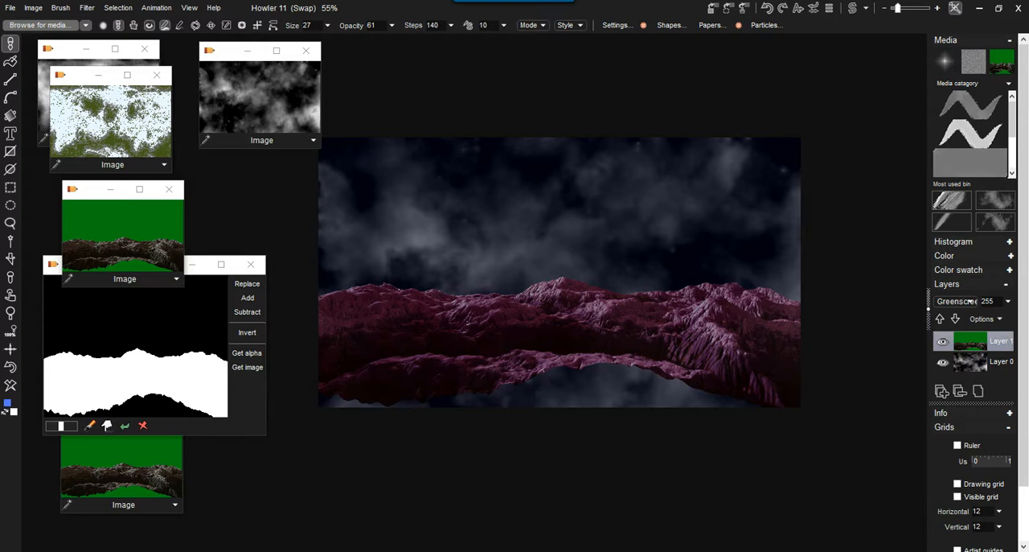
mouse_move(972, 361)
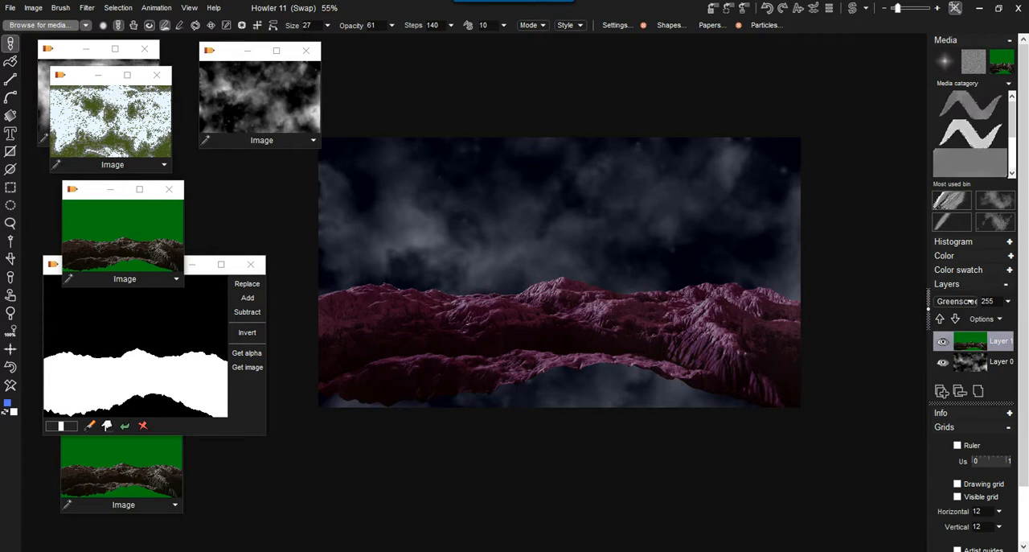
mouse_move(1000, 360)
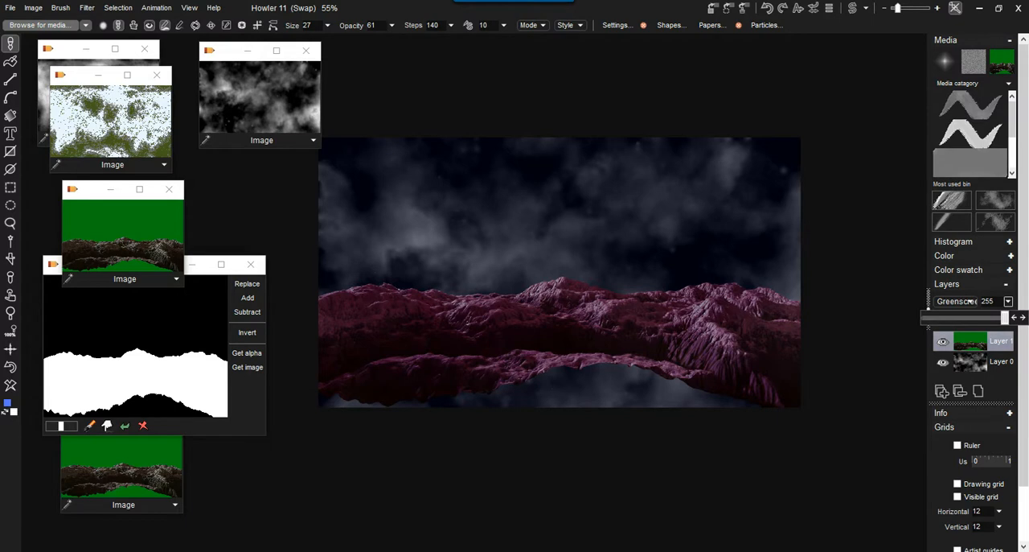
Step: Fade the mountain layer's opacity down and restore it to 255
drag(1010, 316, 978, 316)
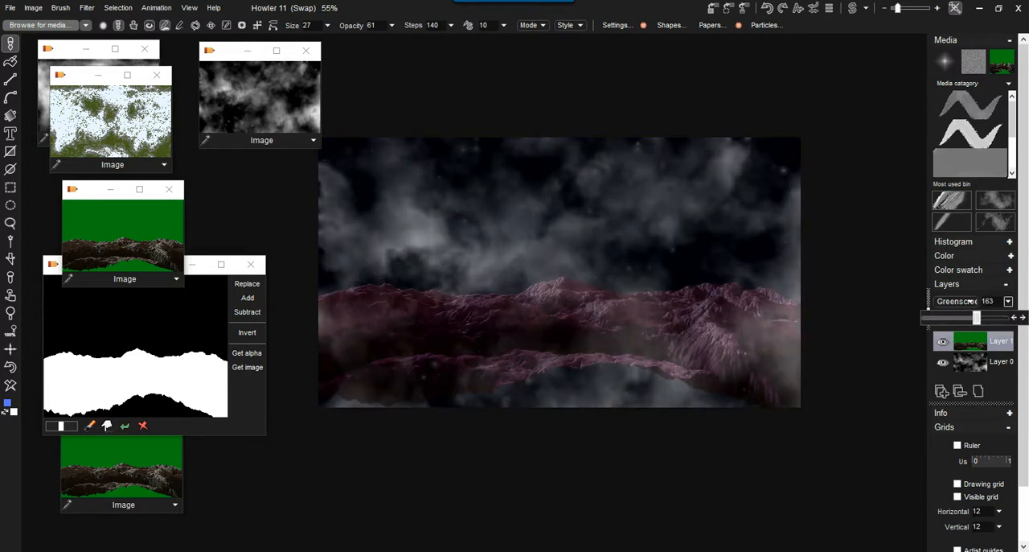
drag(977, 318, 965, 318)
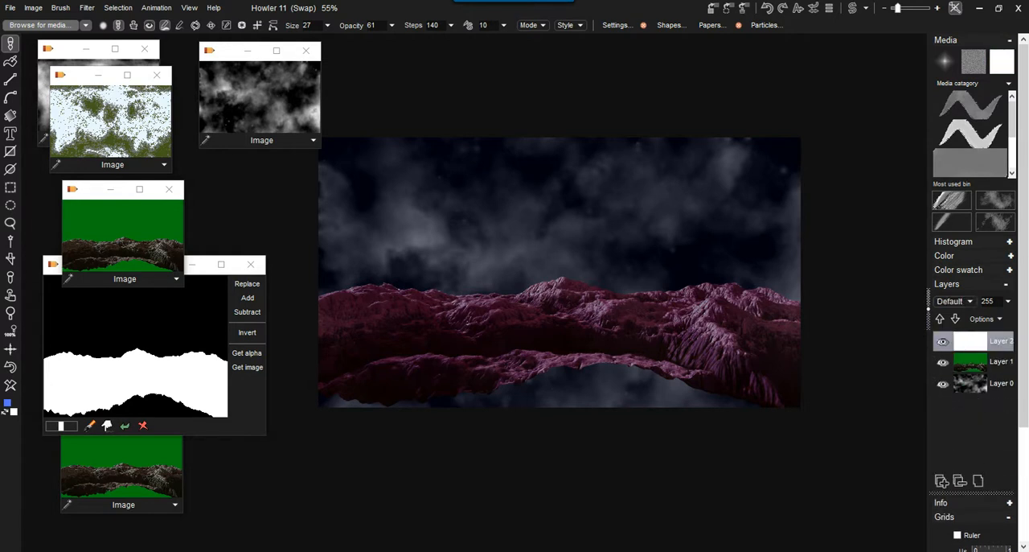
Step: Try Divide, Multiply and Around gray on the new top layer, ending on Additive
click(1000, 360)
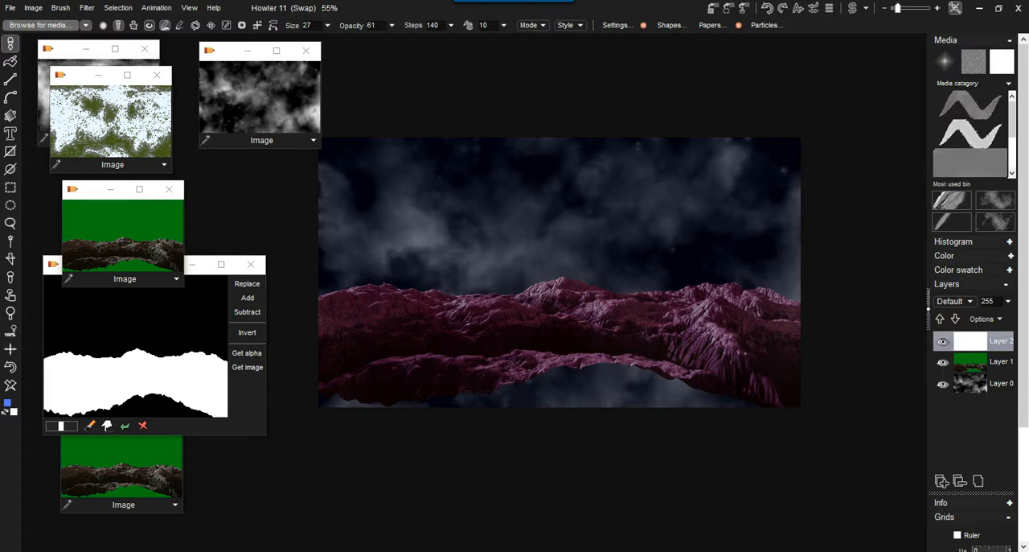
click(952, 301)
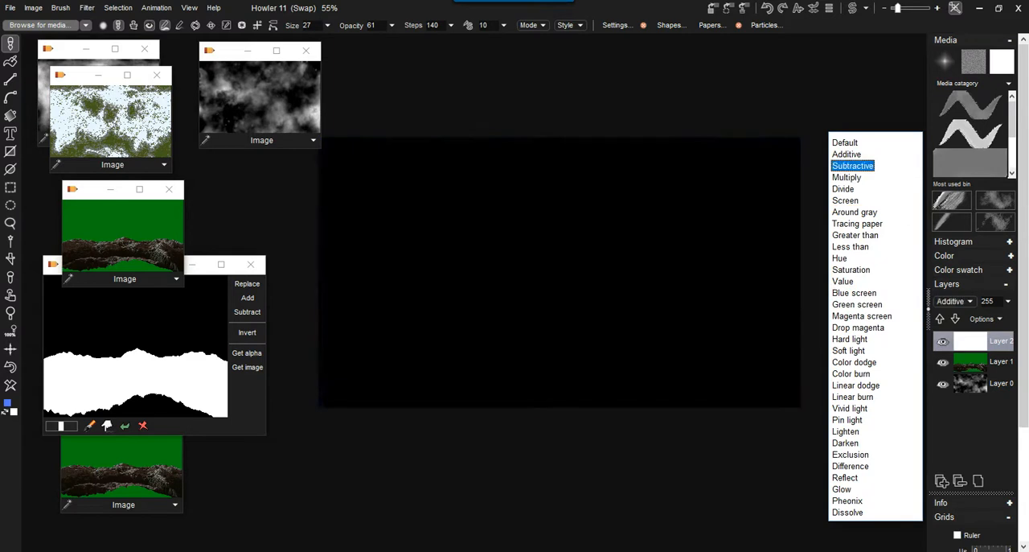
click(843, 188)
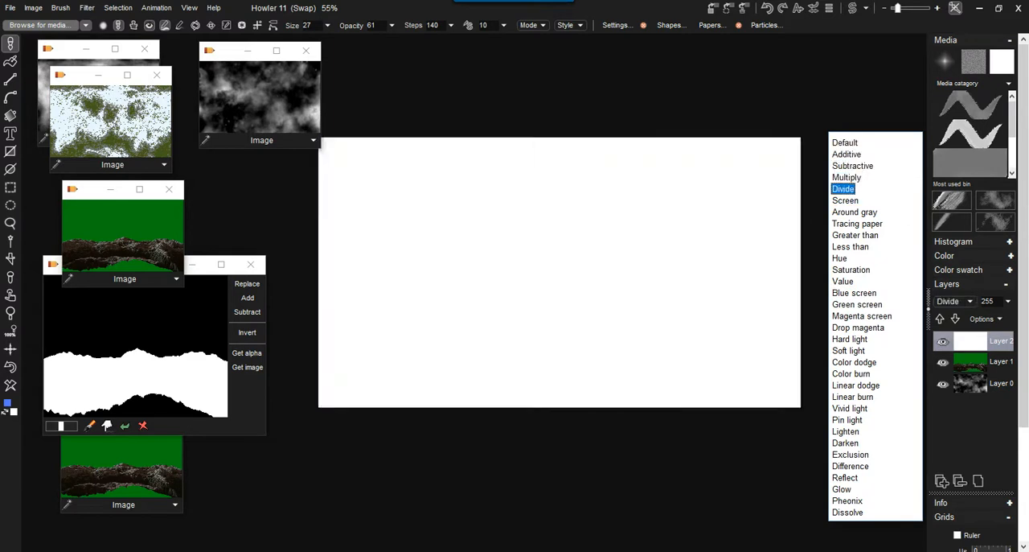
click(846, 199)
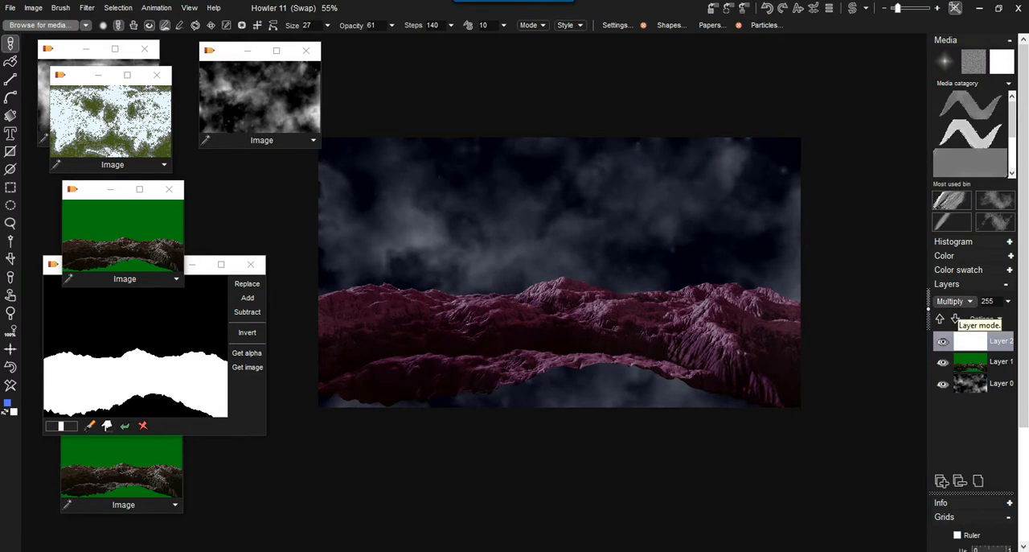
click(953, 300)
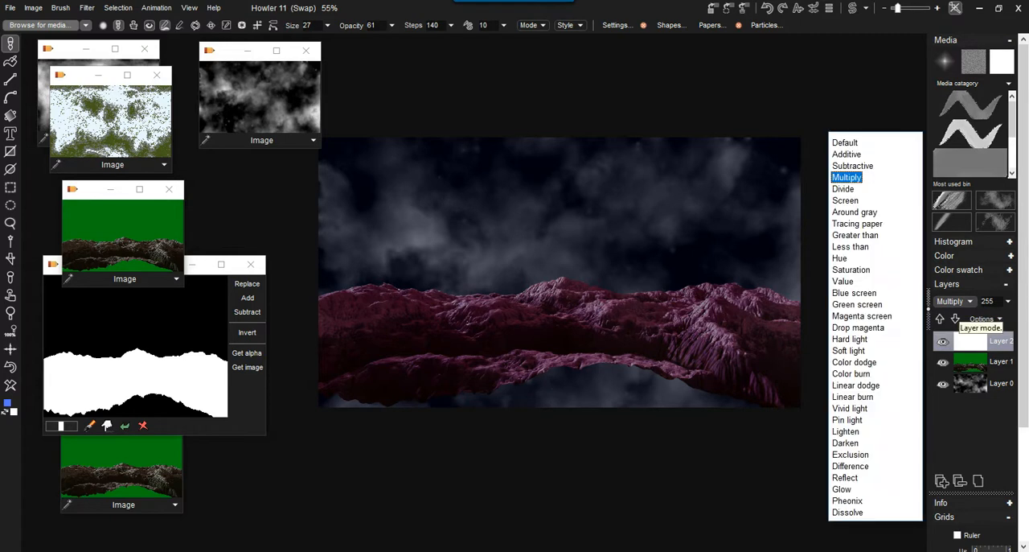
click(856, 212)
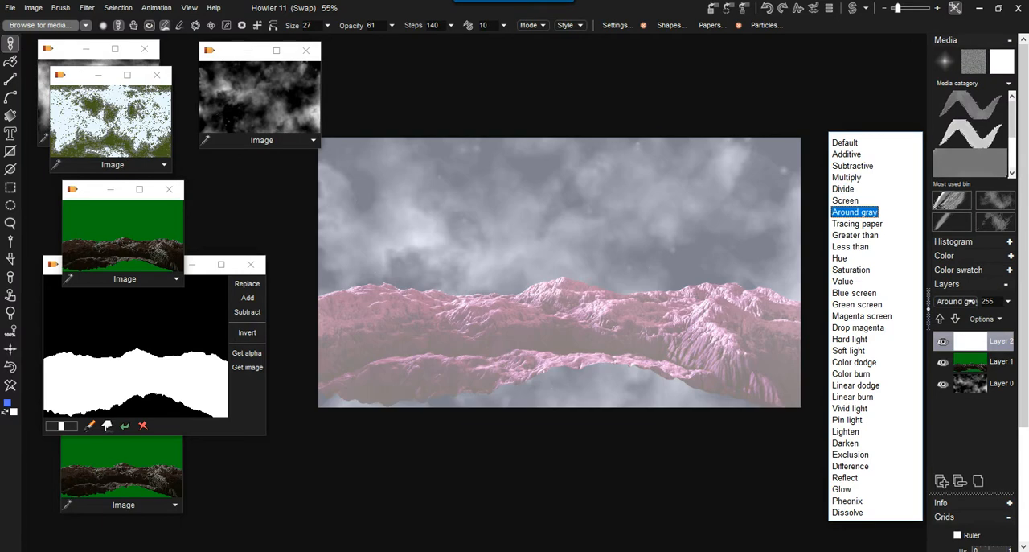
click(846, 154)
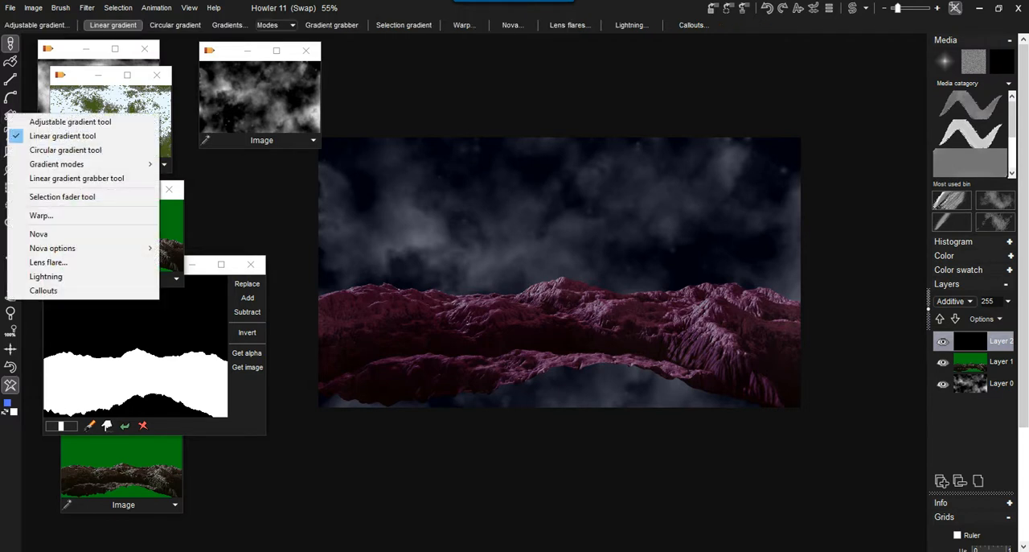
mouse_move(51, 247)
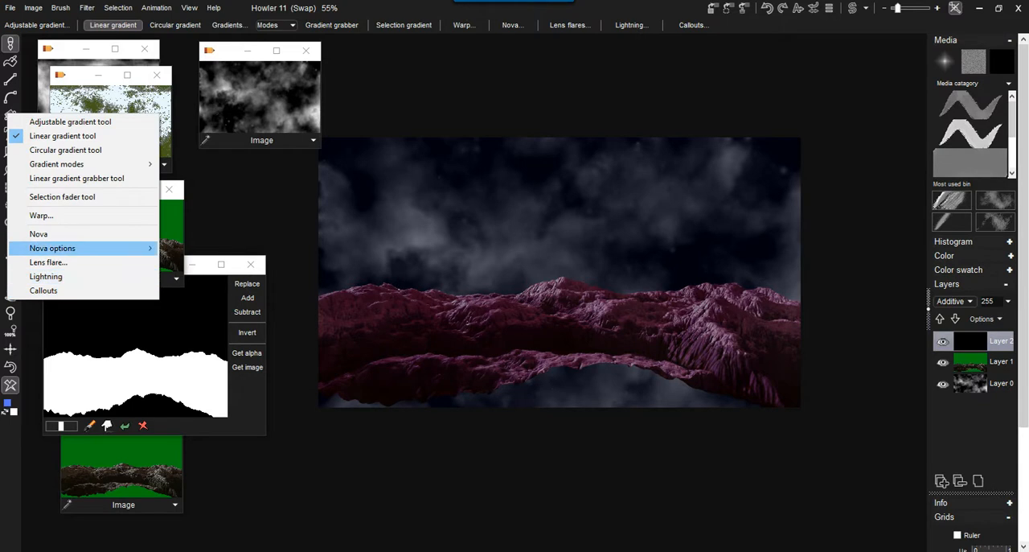
Step: Try a nova star on the sky, remove it, and bring up the lens flare settings
click(52, 247)
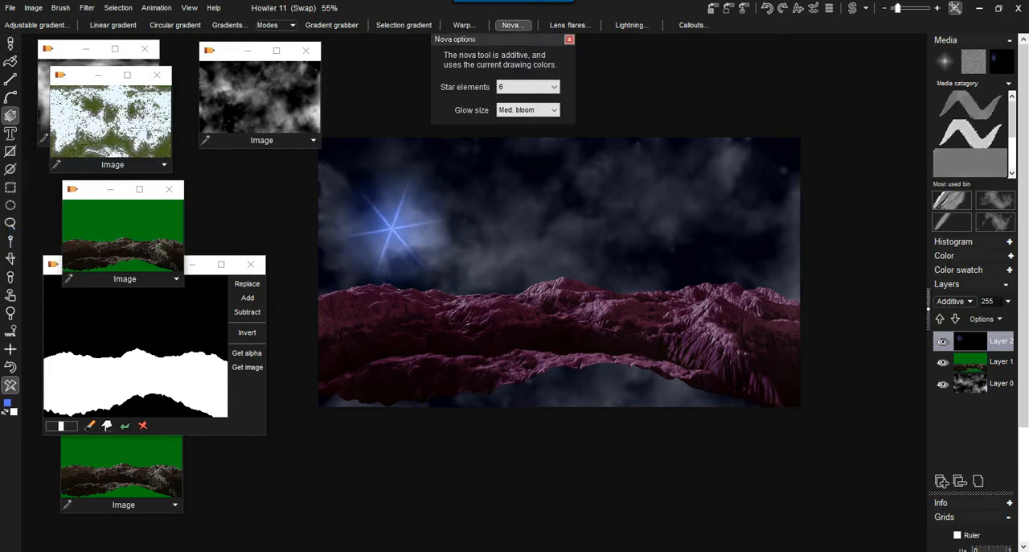
click(393, 225)
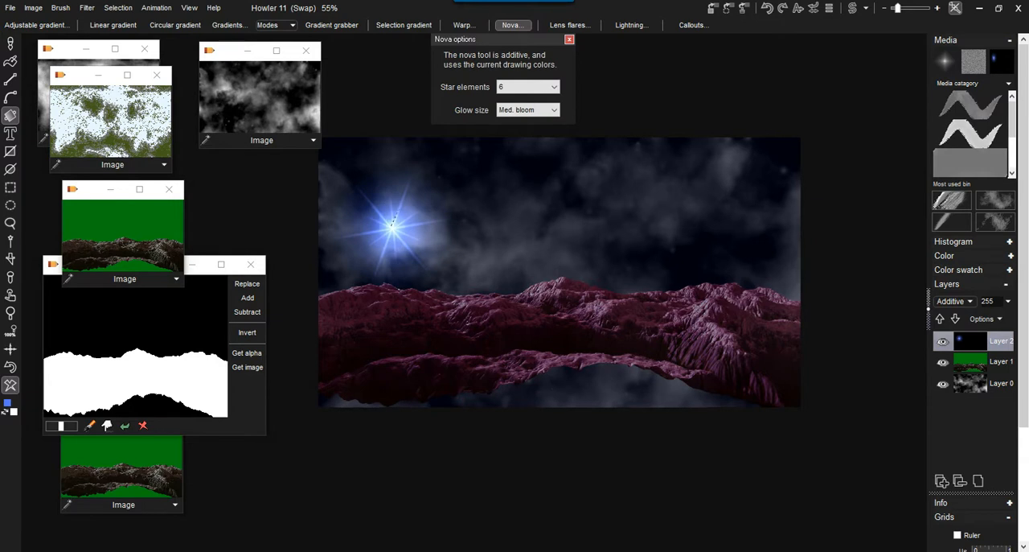
click(389, 229)
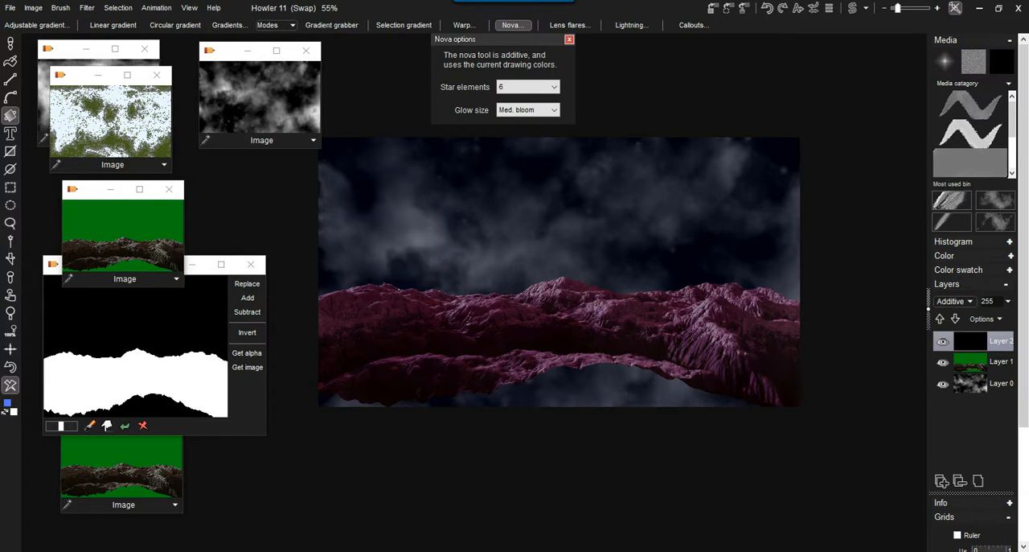
click(10, 115)
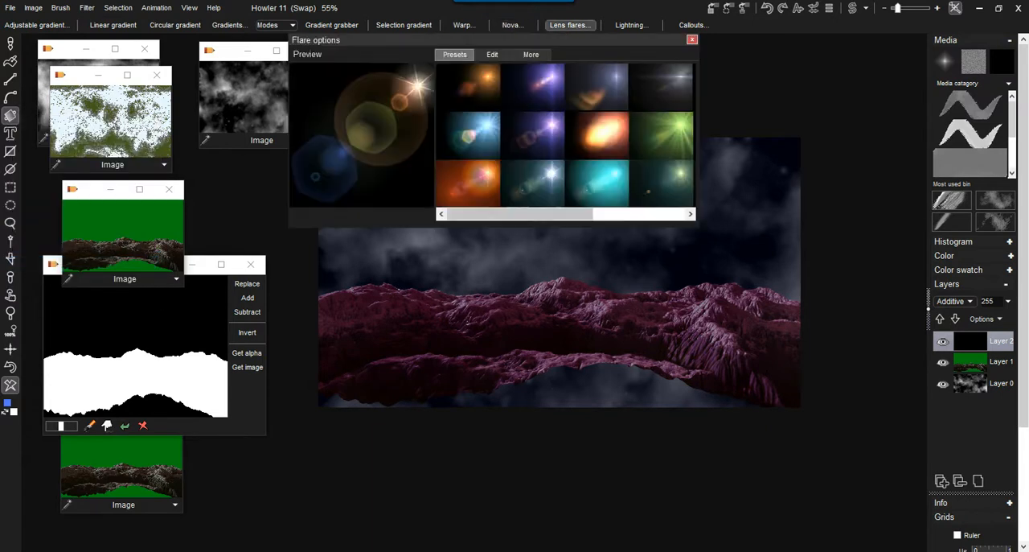
Step: Pick a bluish flare preset and place it as a sun in the upper-left sky
drag(316, 39, 90, 337)
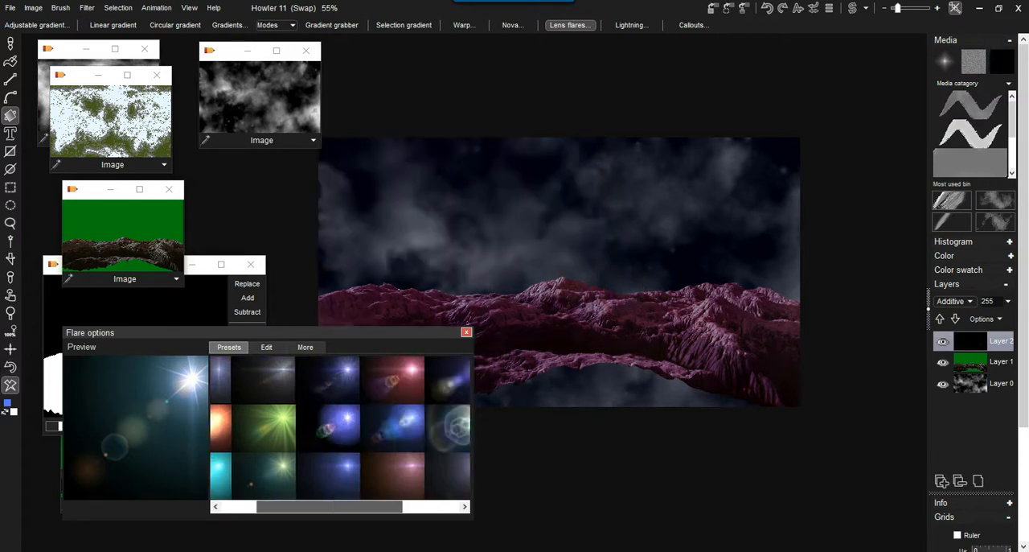
scroll(right, 3)
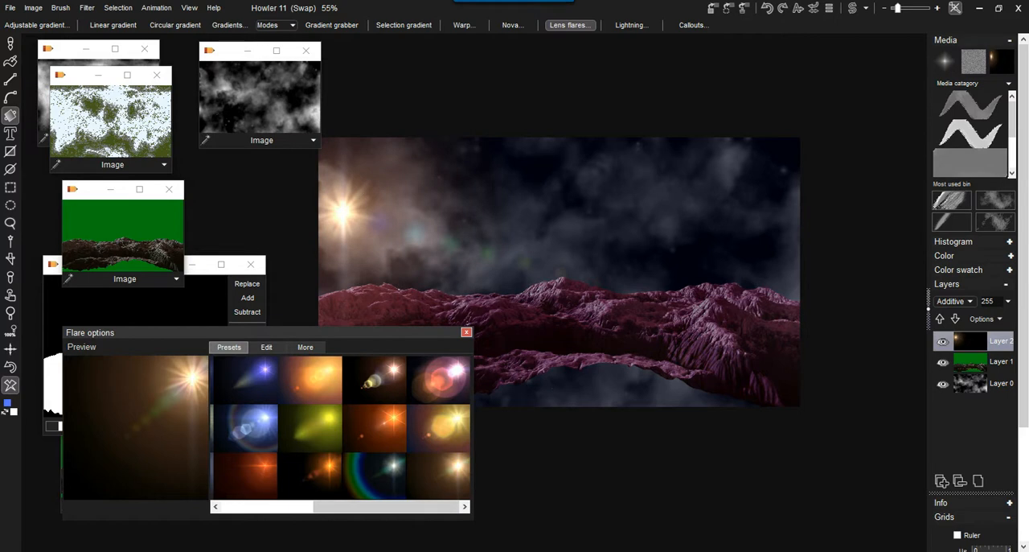
click(245, 378)
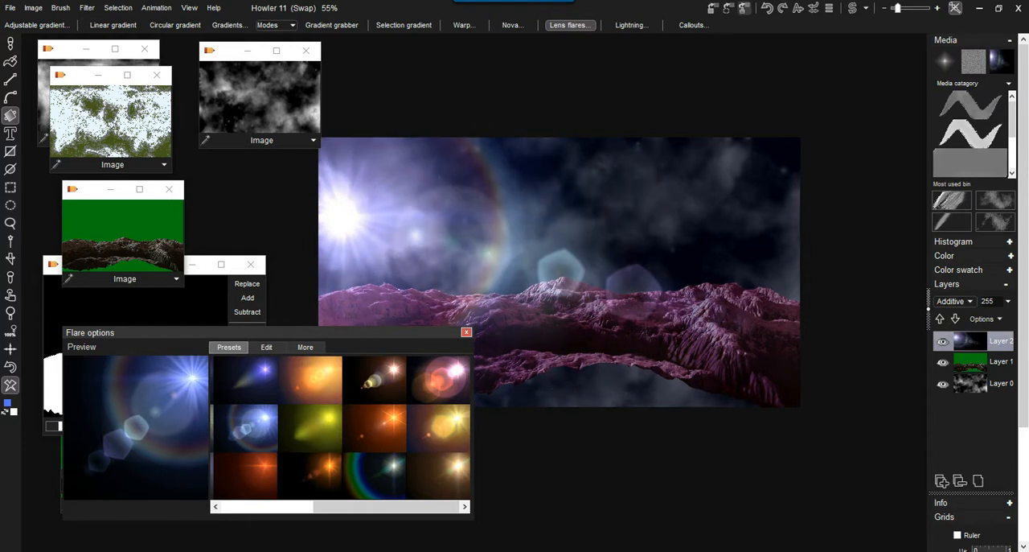
mouse_move(767, 6)
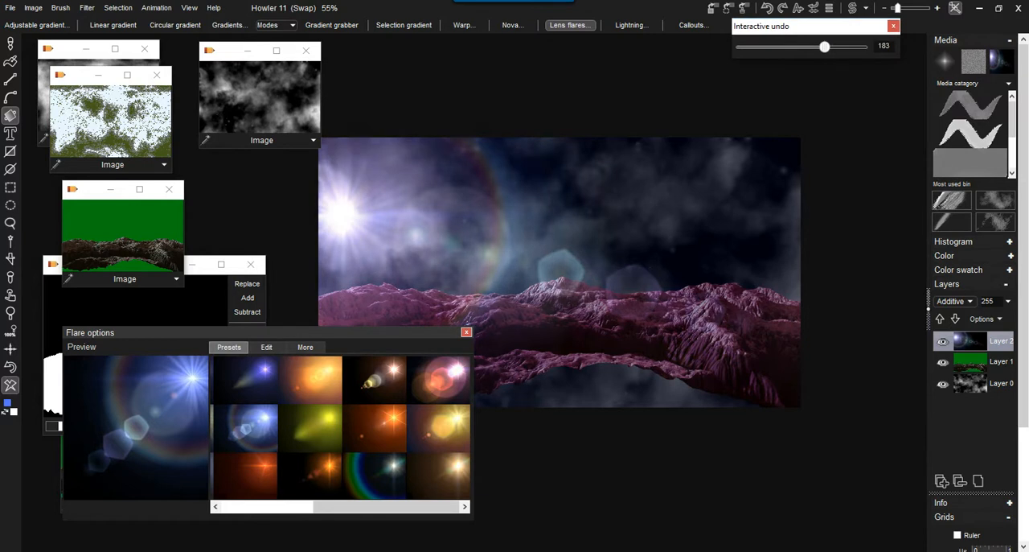
Step: Partly undo the flare, then fade the last action at about 107 and confirm
drag(824, 46, 768, 46)
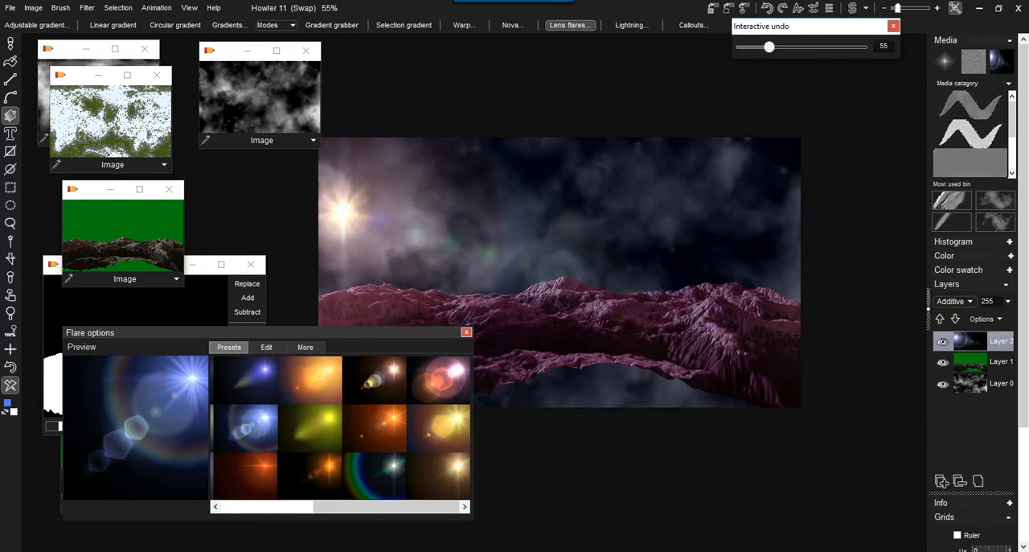
click(87, 6)
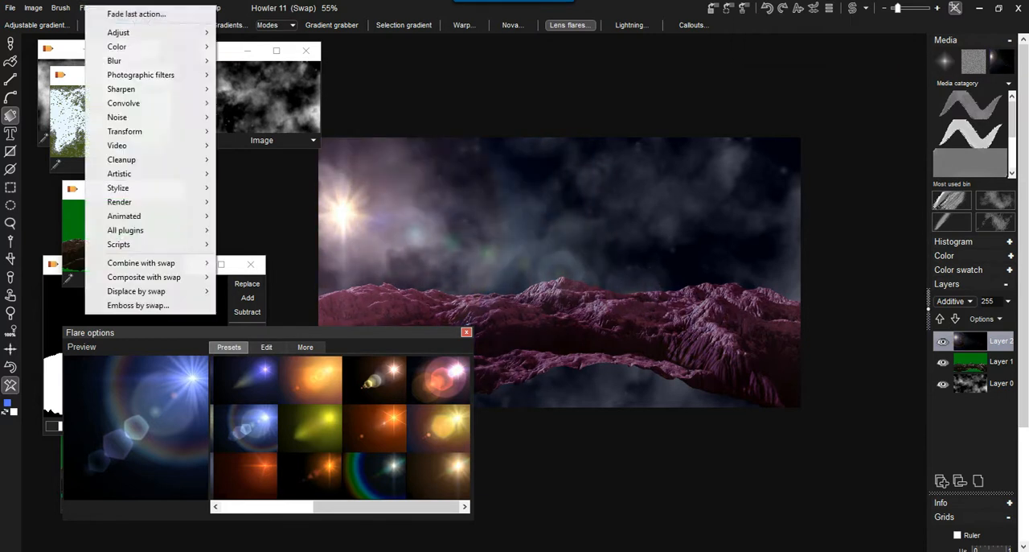
mouse_move(135, 13)
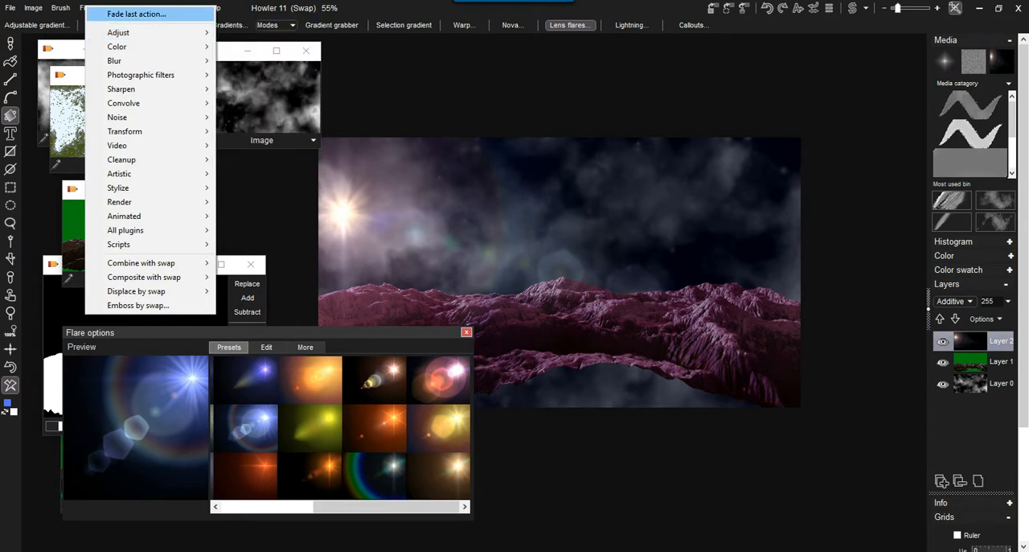
click(137, 13)
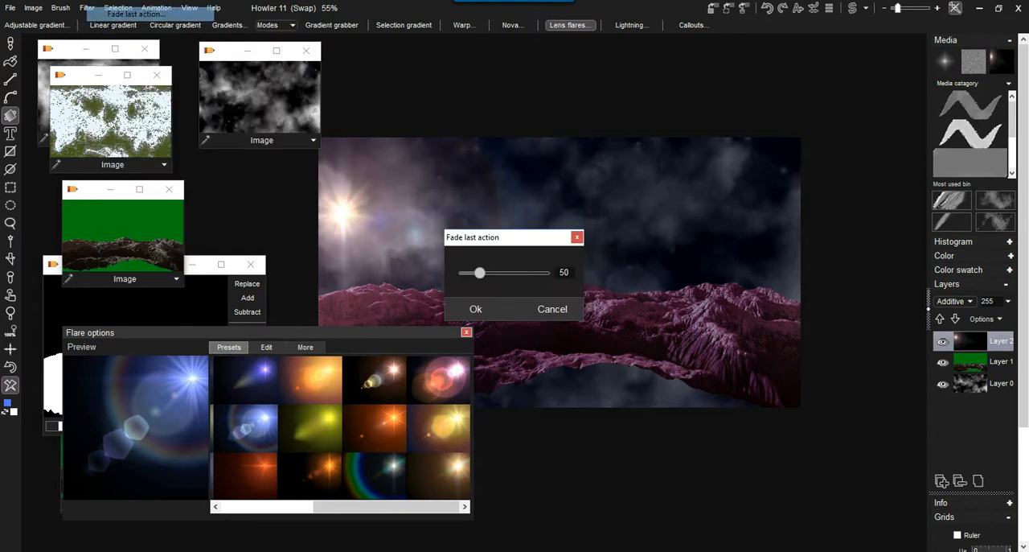
drag(480, 272, 543, 272)
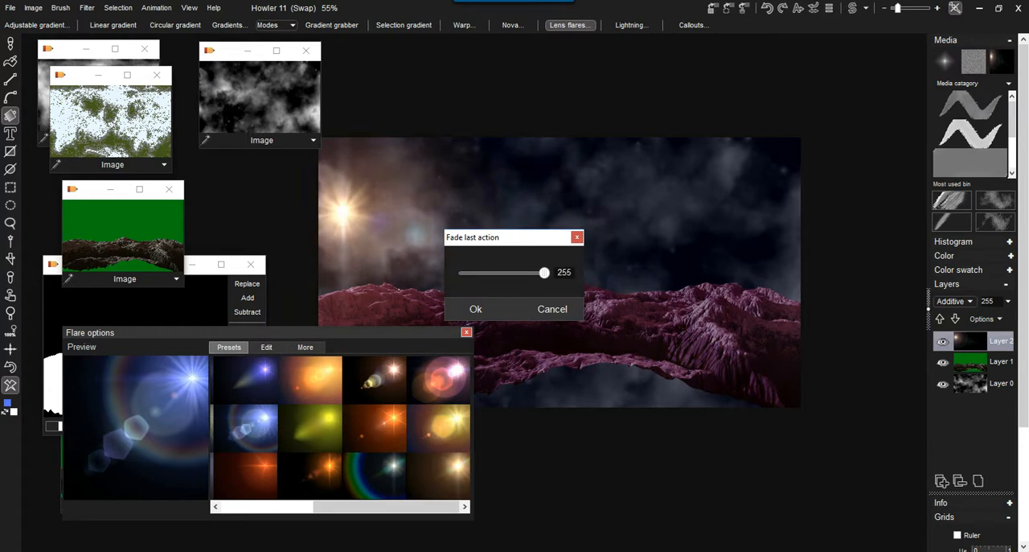
drag(544, 273, 497, 273)
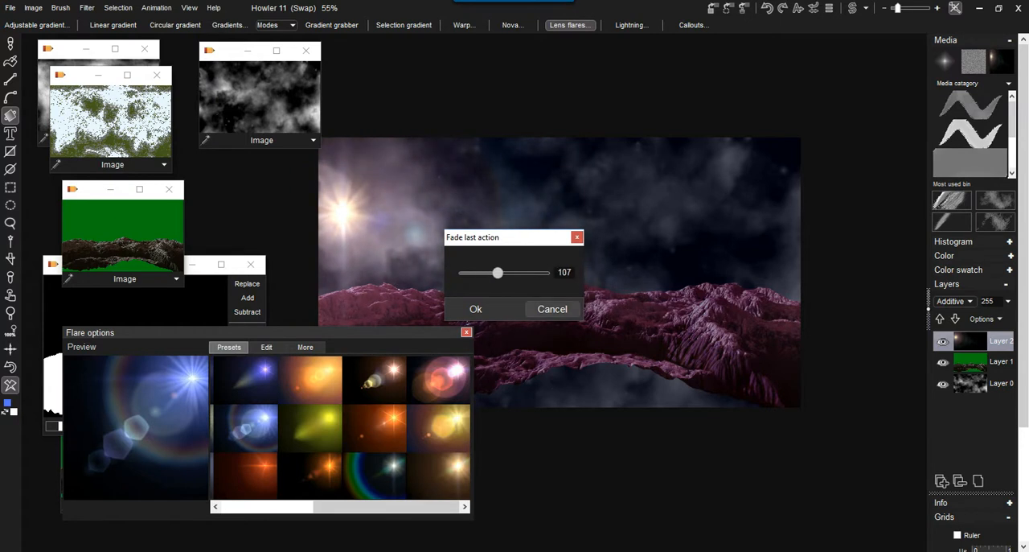
click(476, 308)
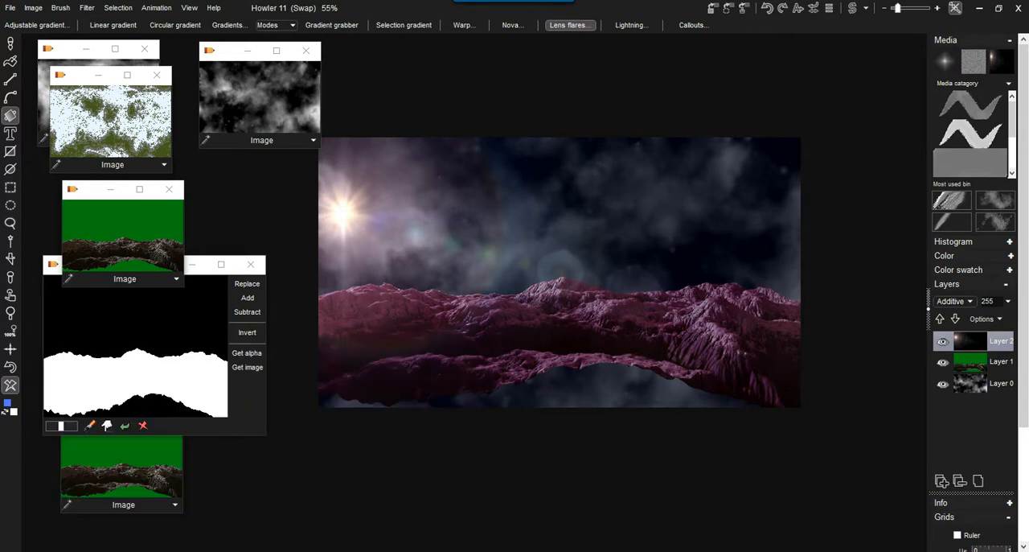
mouse_move(968, 383)
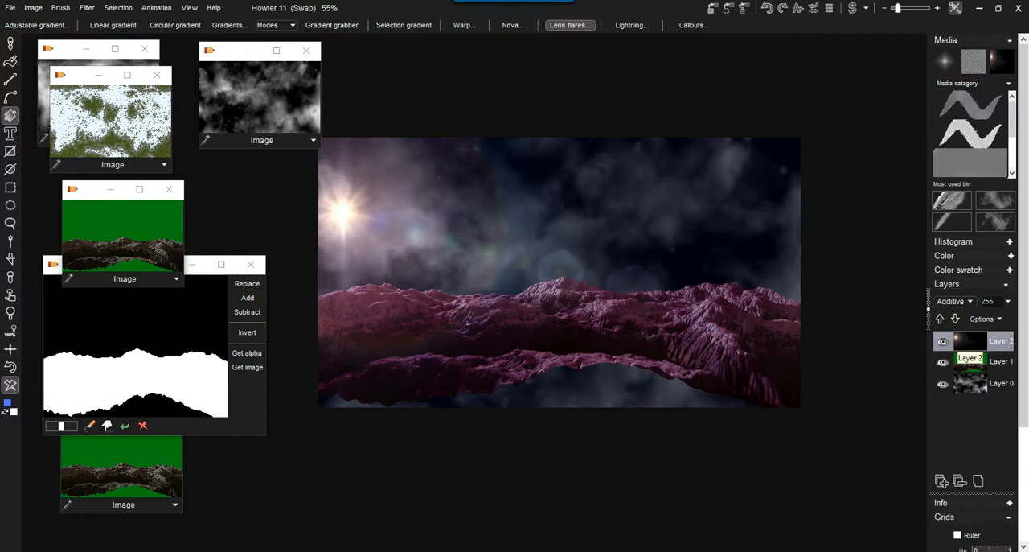
Step: Select Layer 1, the green-screened mountain layer, in the Layers panel
click(1000, 360)
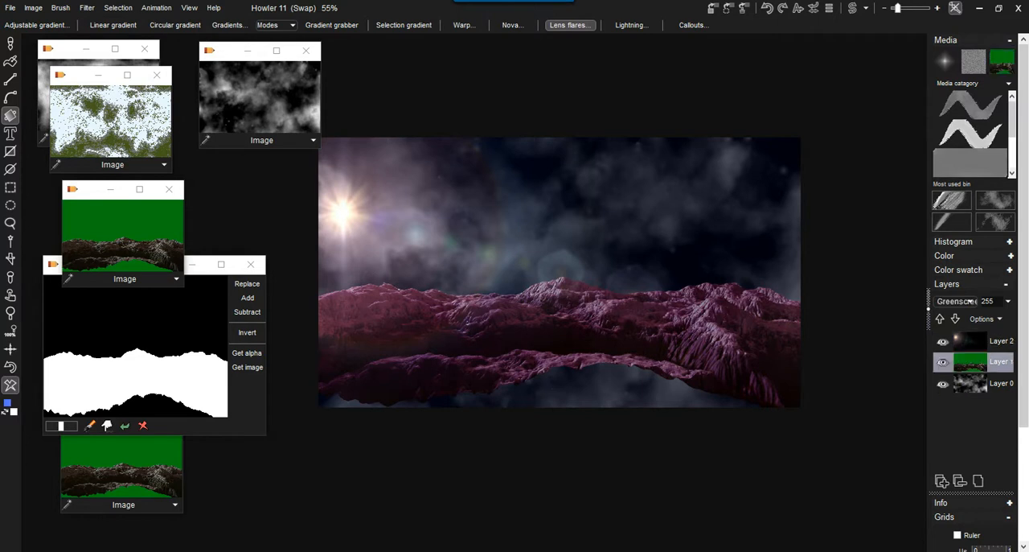